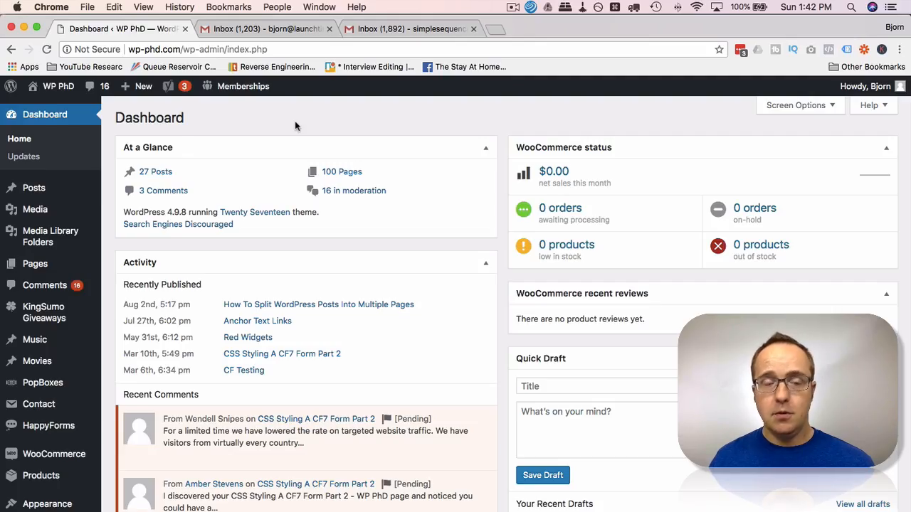
Open Contact form 1 for editing from the Contact Forms list
scroll("down", 3)
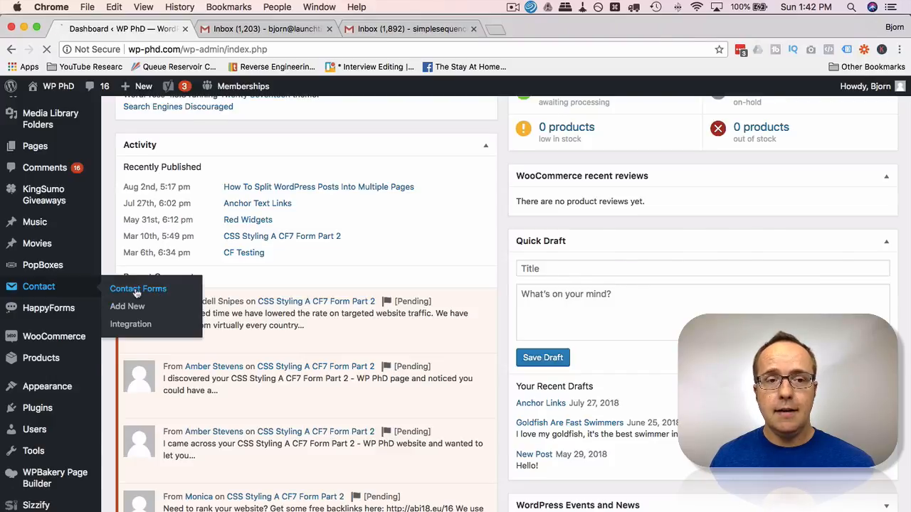
left_click(138, 288)
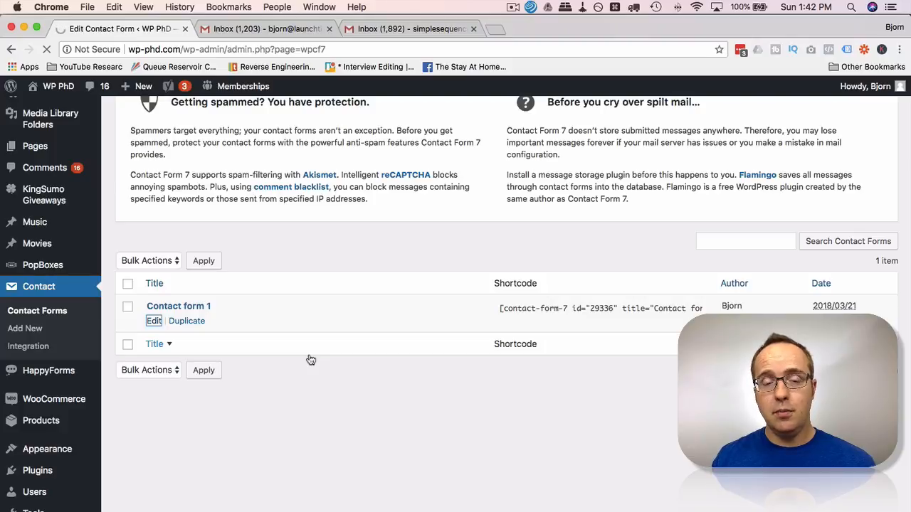
left_click(154, 320)
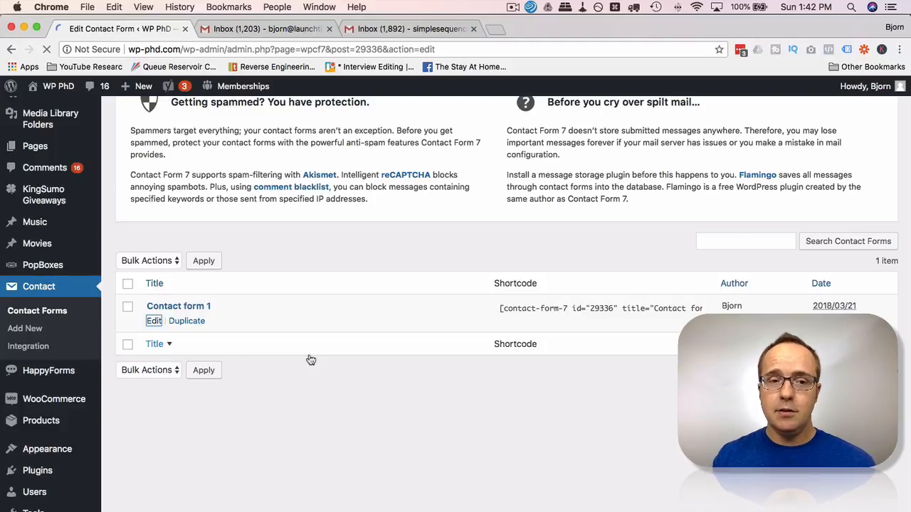
Duplicate the Your Message label block and relabel the copy 'Please upload file'
left_click(154, 320)
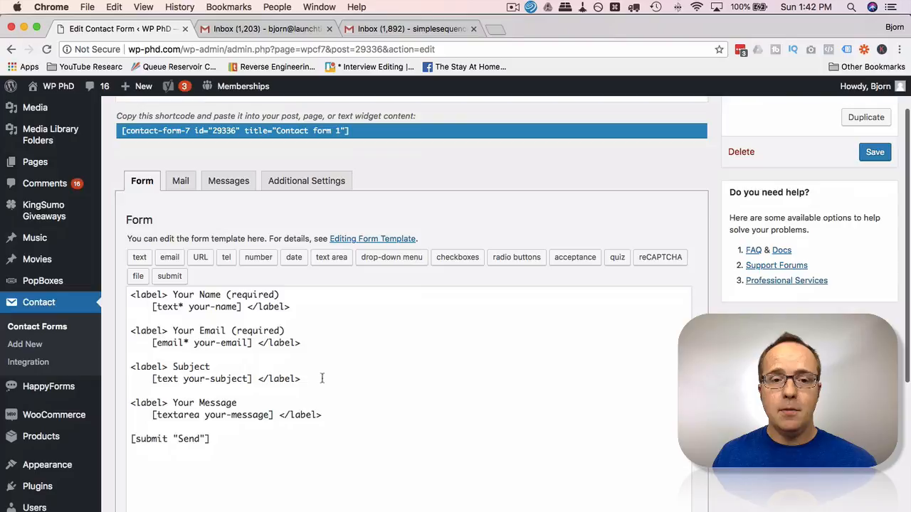
scroll("down", 3)
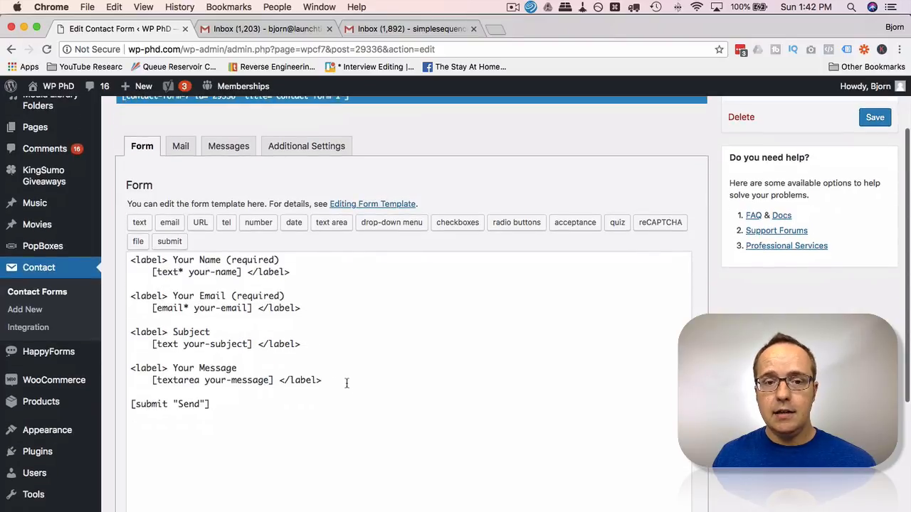
left_click_drag(131, 368, 321, 380)
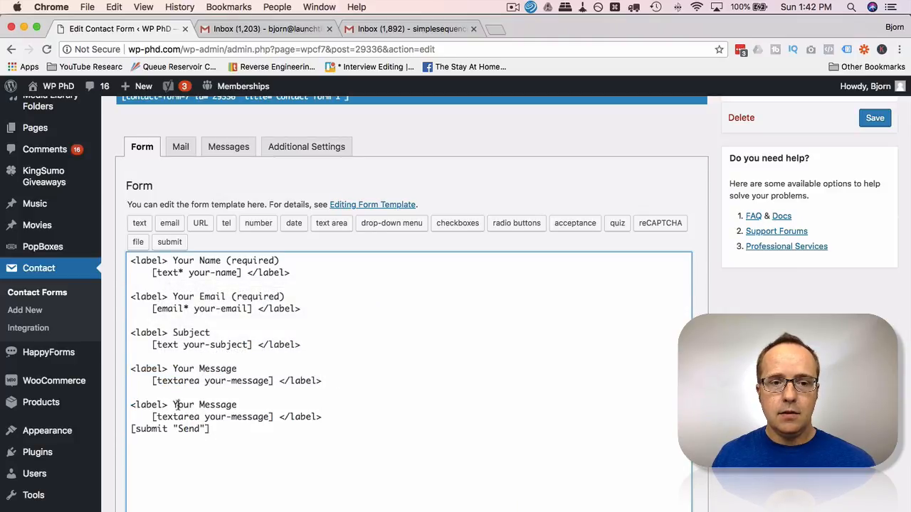
type("Please upload")
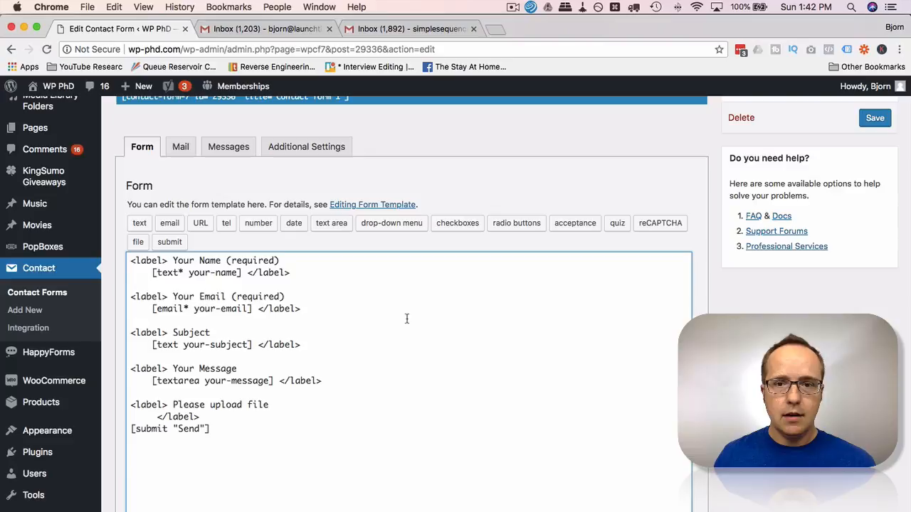
mouse_move(137, 242)
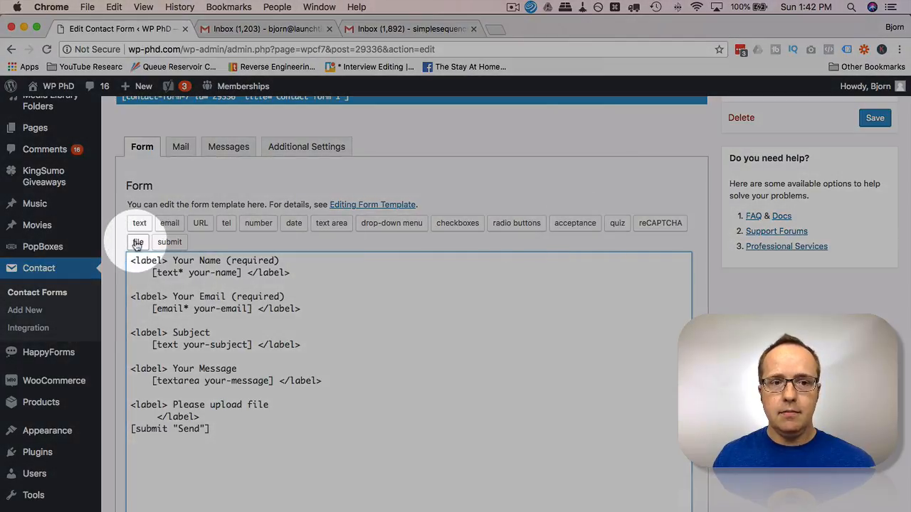
Insert a required file tag named pdf, limited to 1mb and pdf file types
left_click(137, 242)
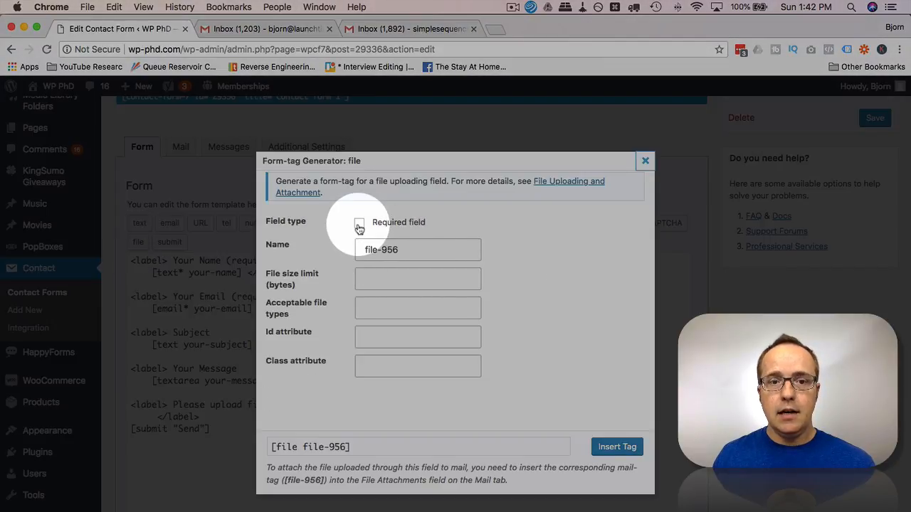
left_click(360, 222)
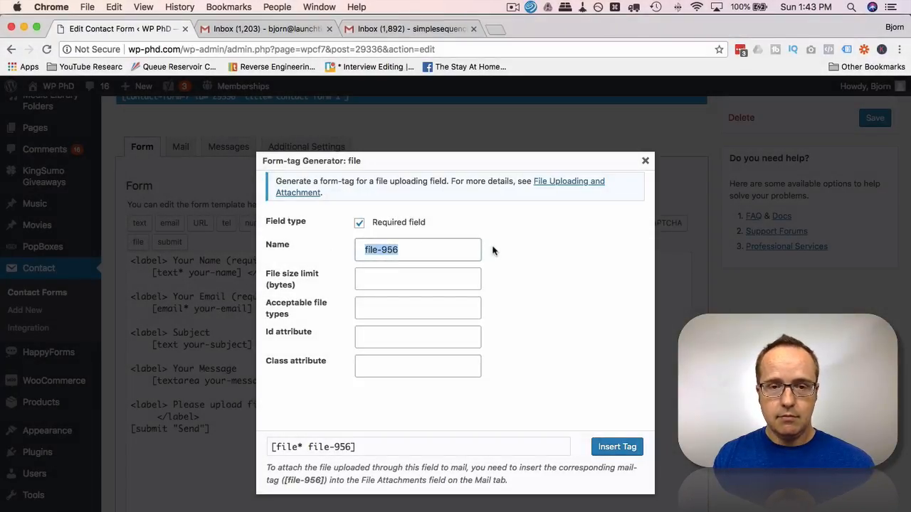
type("pdf")
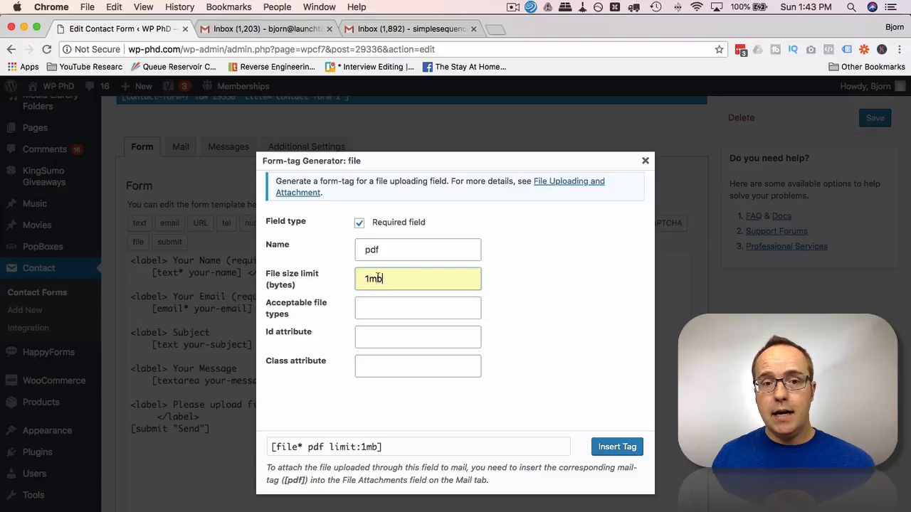
type("kb")
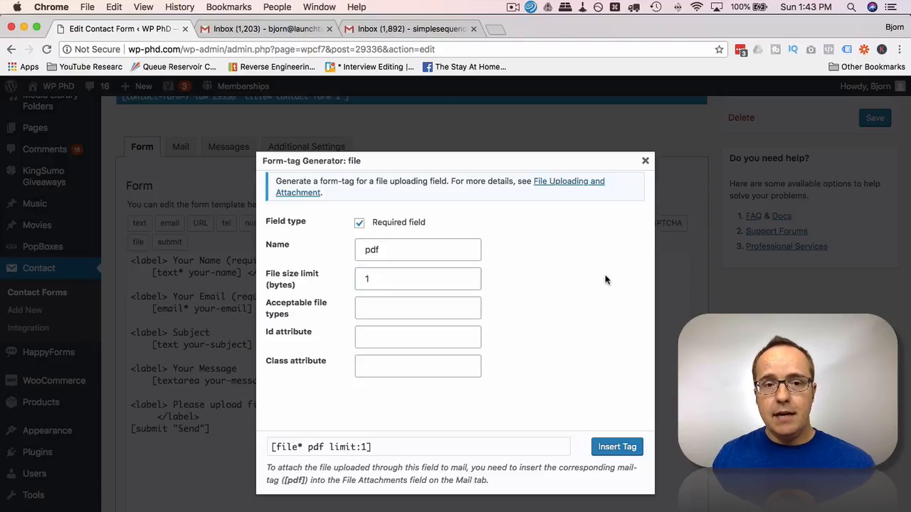
left_click(418, 278)
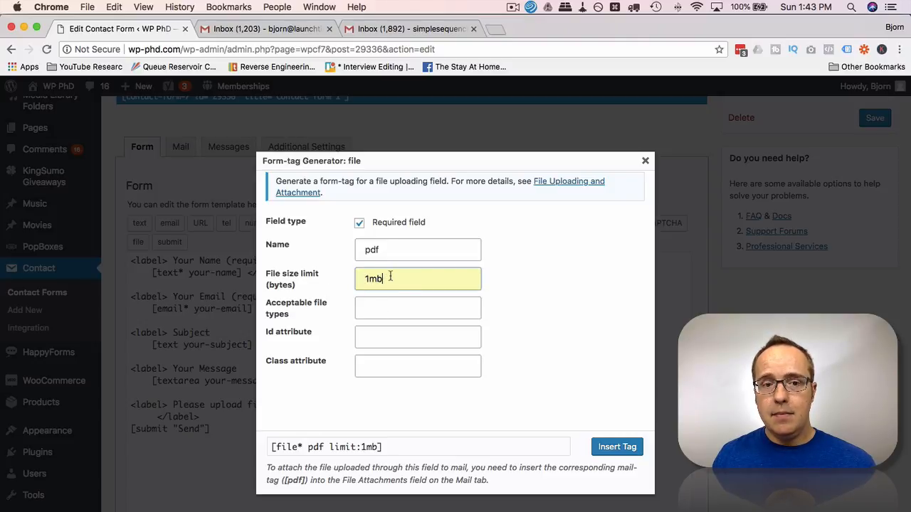
left_click(418, 307)
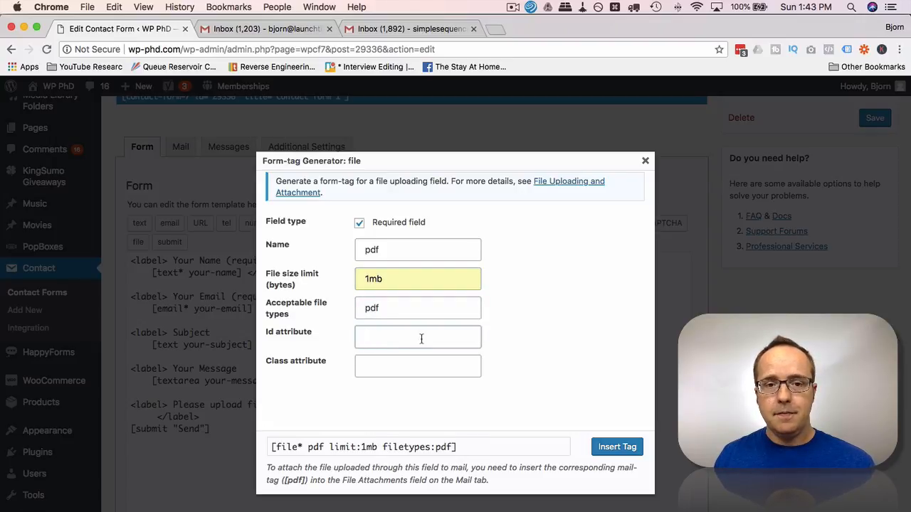
mouse_move(414, 356)
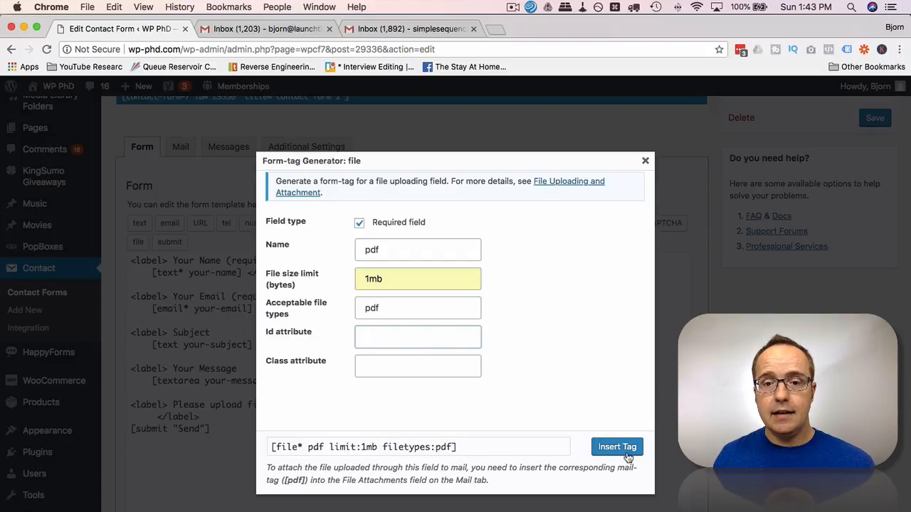
left_click(617, 447)
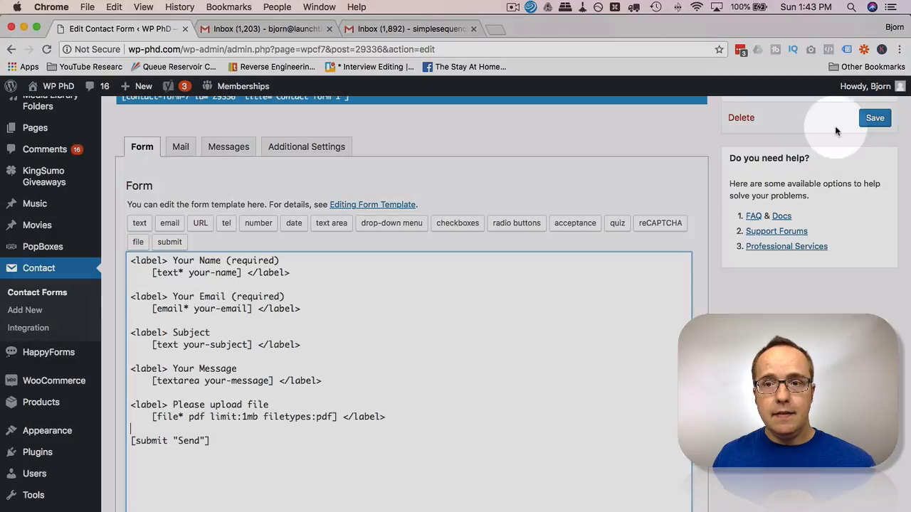
Save Contact form 1 and put the [pdf] mail-tag in the Mail attachments
left_click(874, 118)
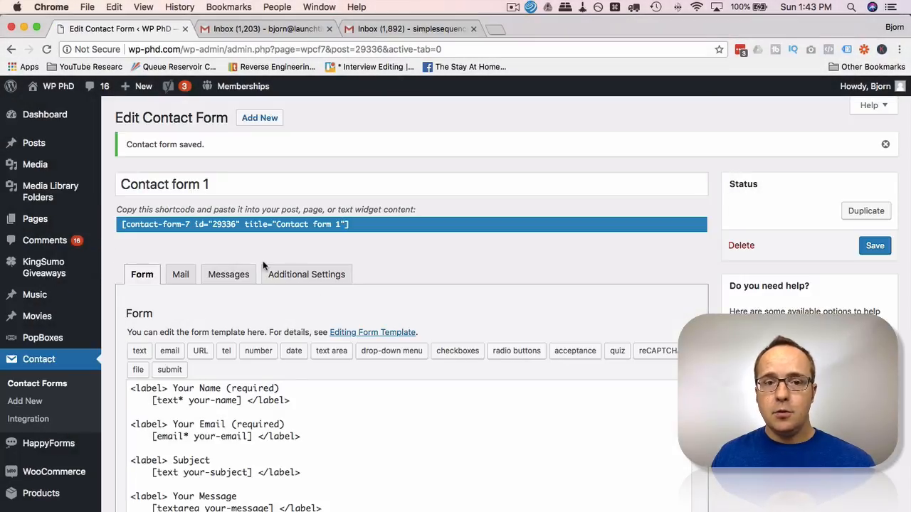
left_click(180, 274)
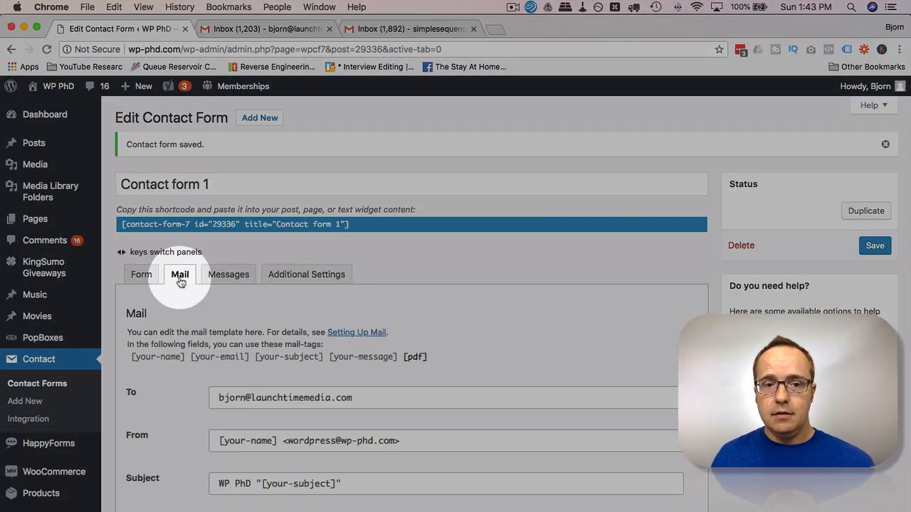
scroll("down", 3)
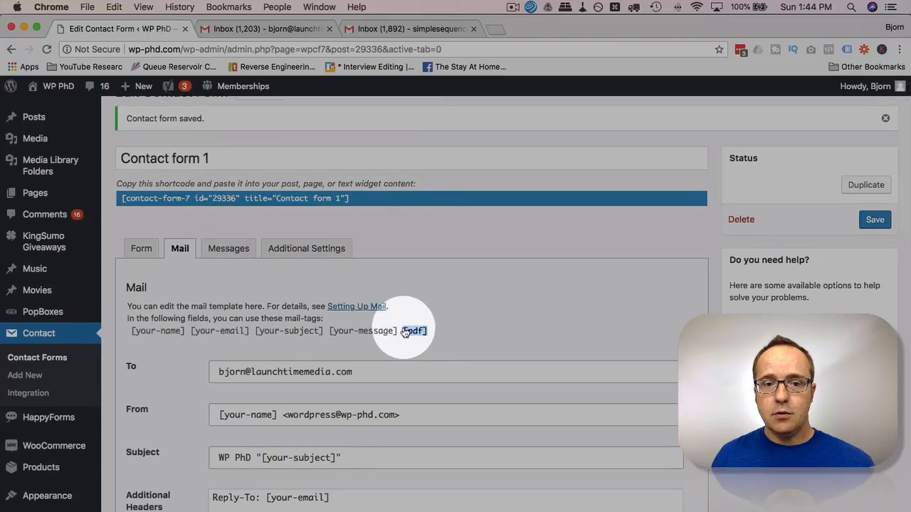
right_click(414, 330)
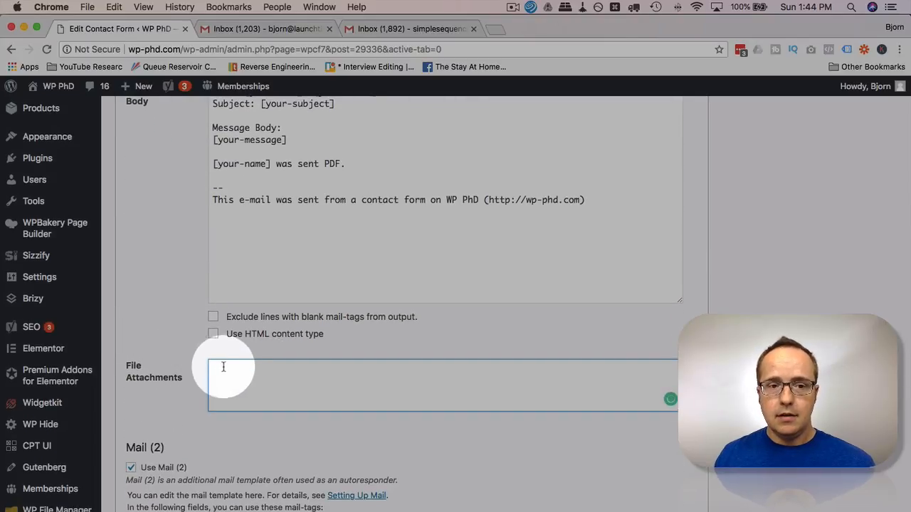
type("[pdf]")
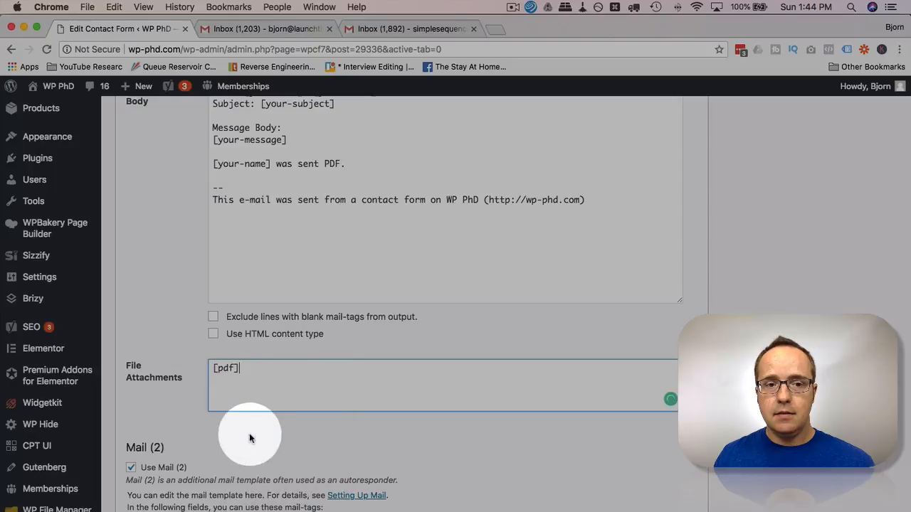
left_click(245, 368)
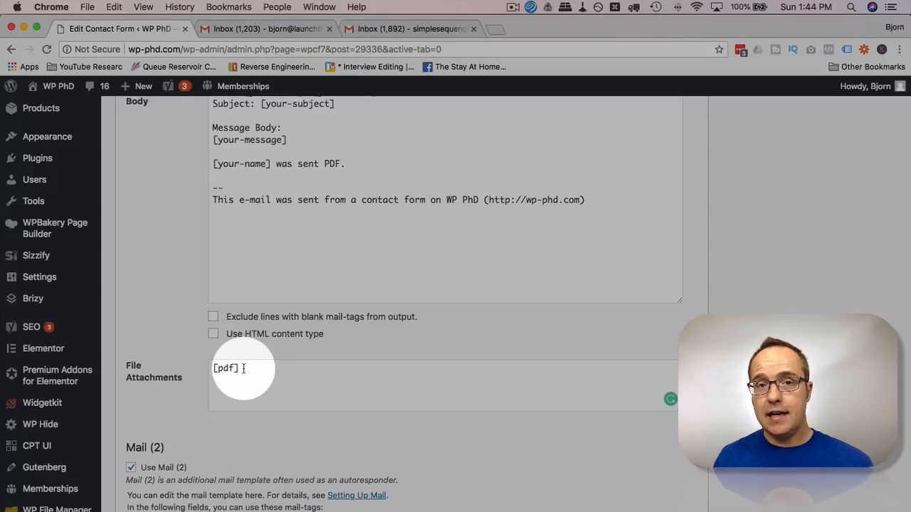
mouse_move(159, 363)
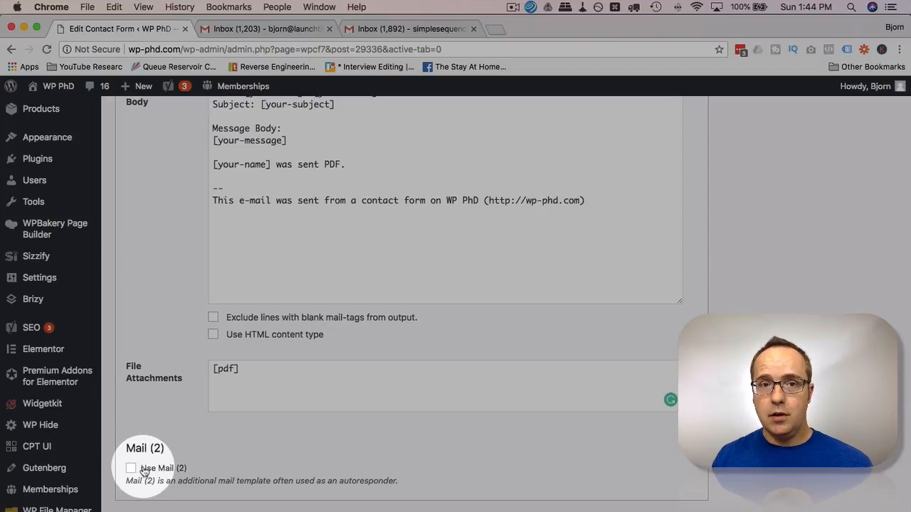
Enable the autoresponder Mail (2) and paste [pdf] into its File Attachments field
left_click(131, 469)
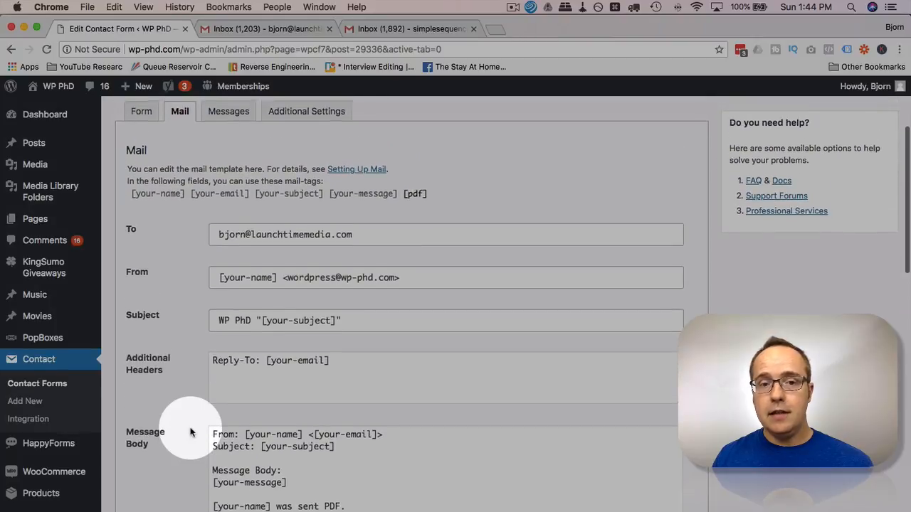
scroll("down", 3)
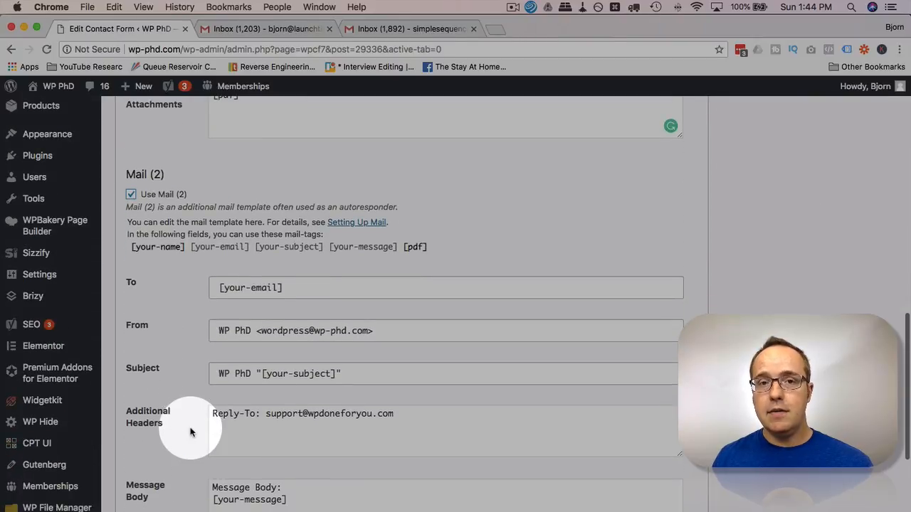
mouse_move(231, 351)
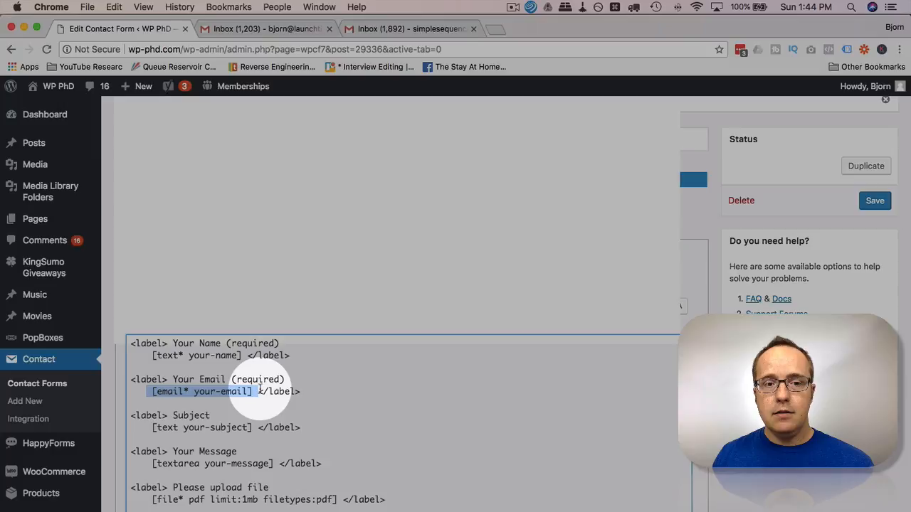
left_click(874, 200)
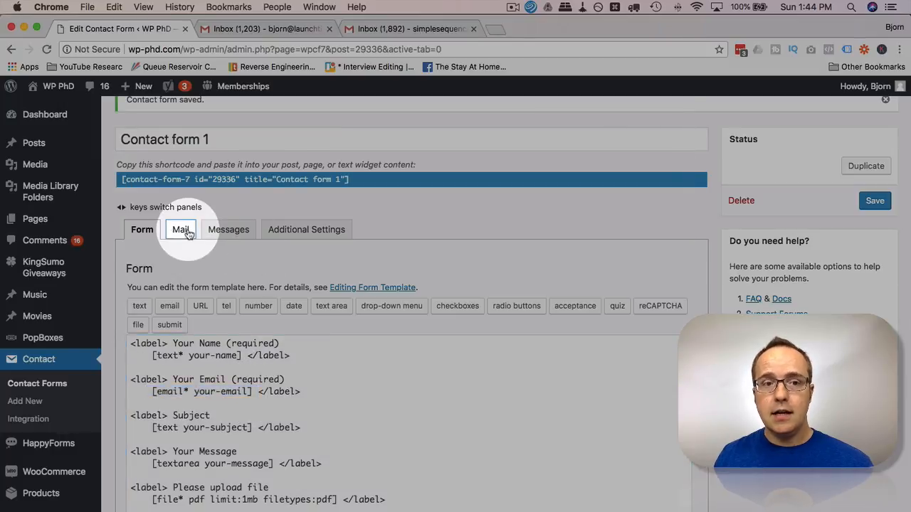
left_click(180, 229)
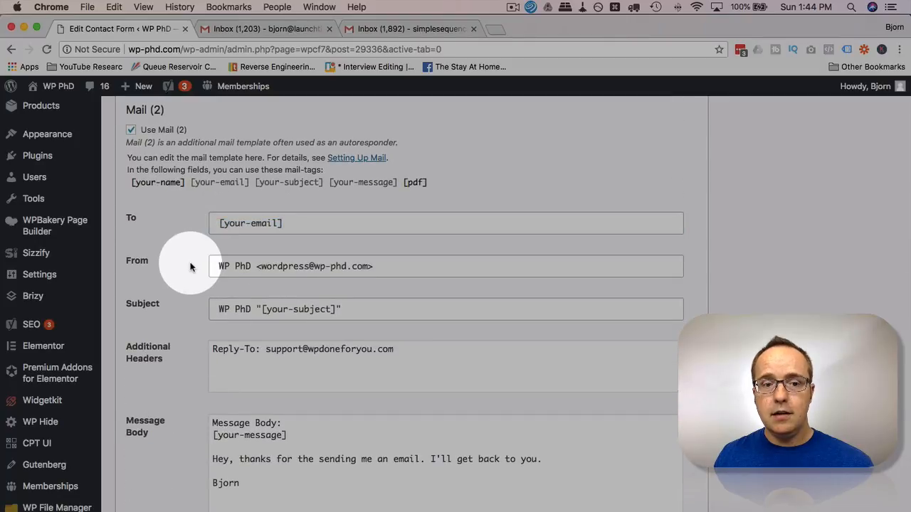
scroll("down", 3)
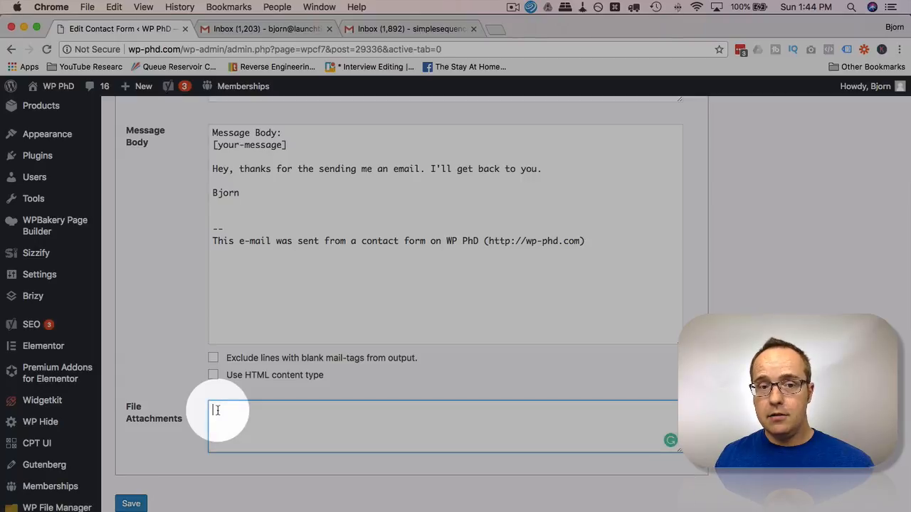
right_click(220, 420)
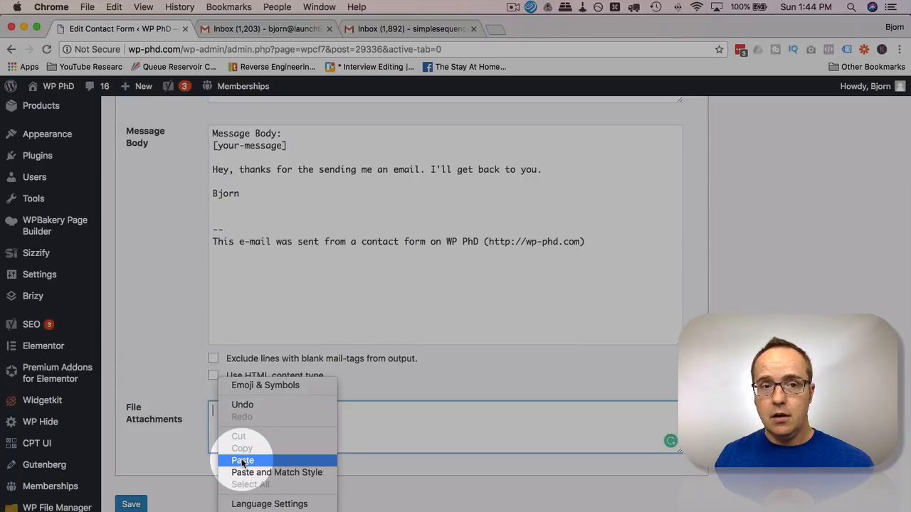
left_click(242, 461)
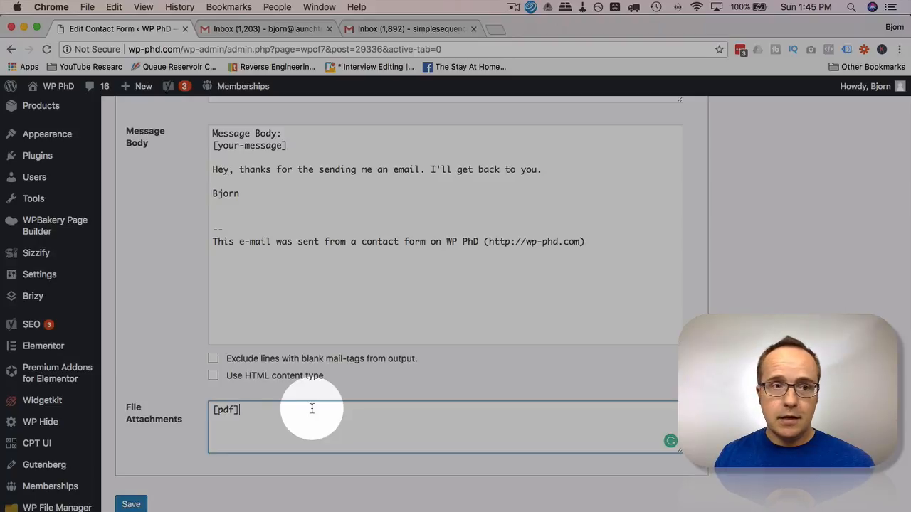
Copy rss.png's URL from the Media Library and add uploads/2018/05/rss.png as a second attachment line
scroll("up", 3)
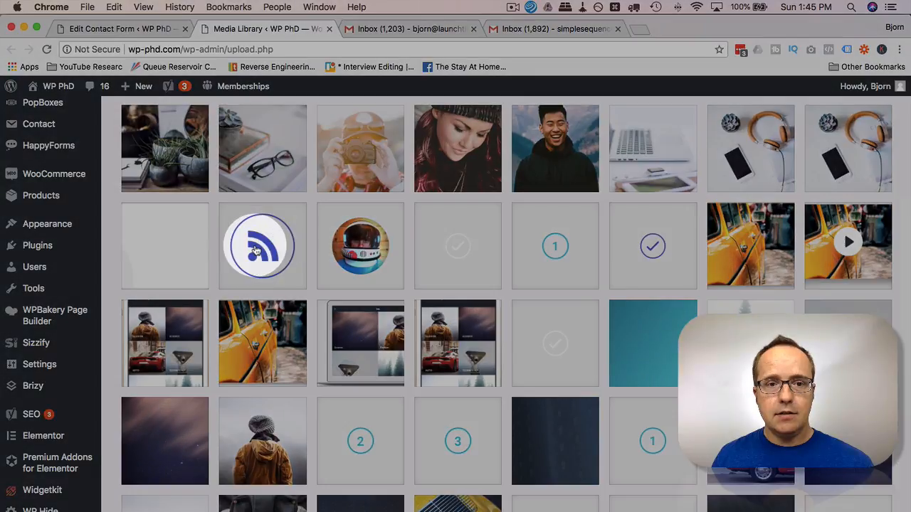
left_click(262, 245)
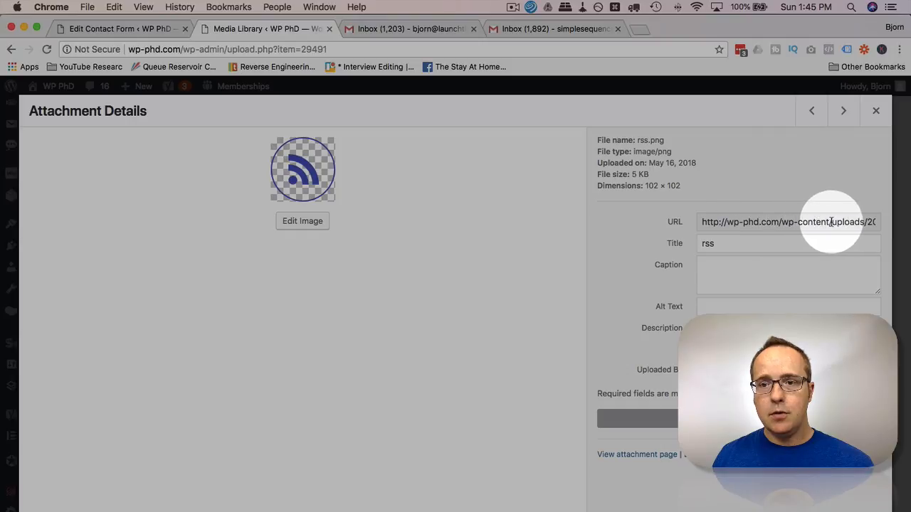
triple_click(787, 221)
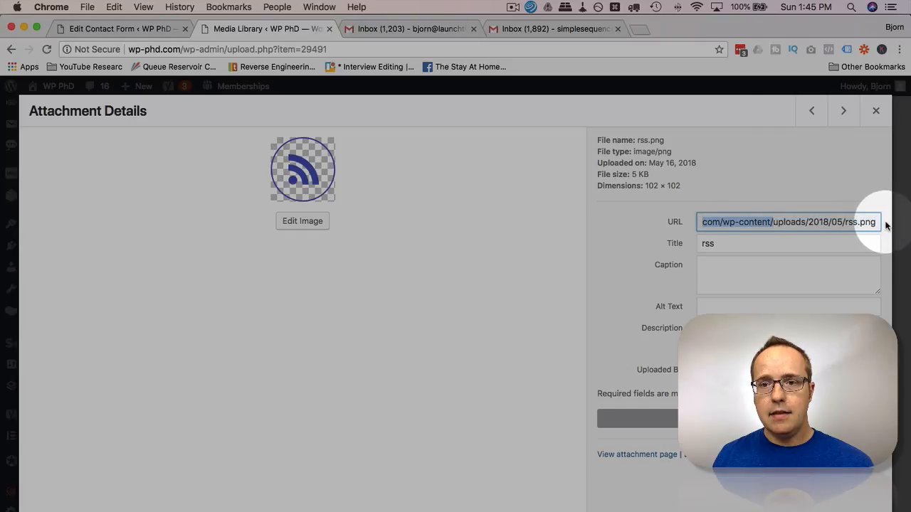
right_click(788, 221)
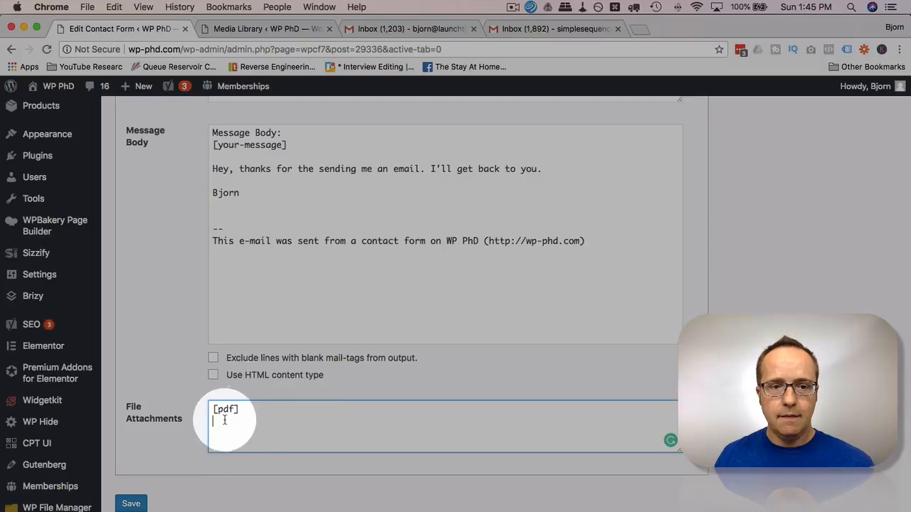
type("uploads/2018/05/rss.png")
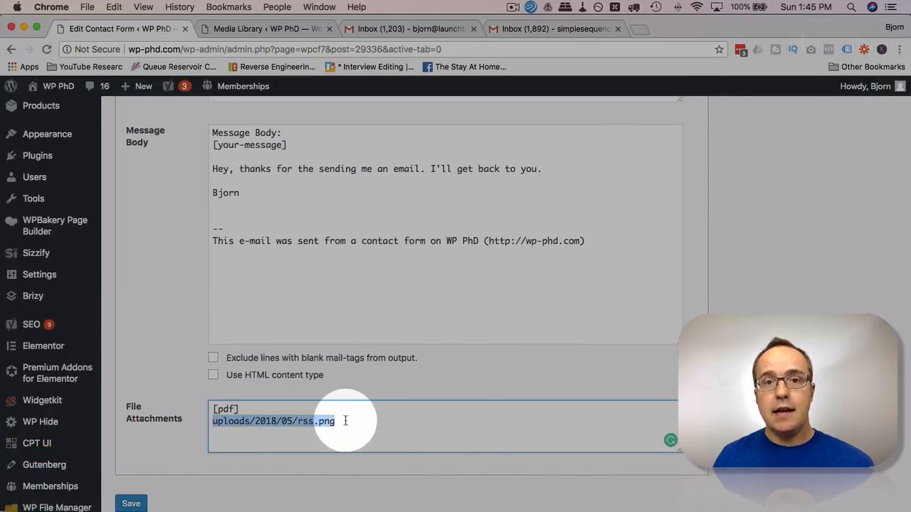
left_click(411, 431)
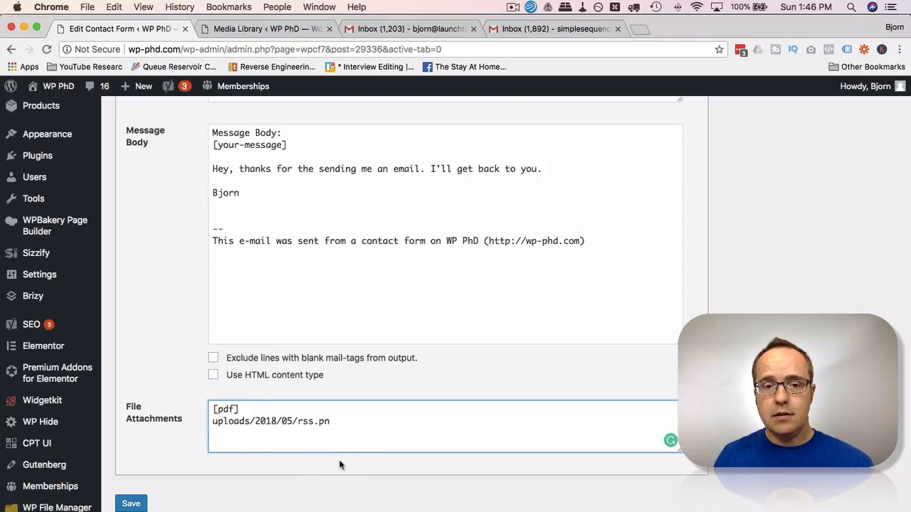
mouse_move(375, 461)
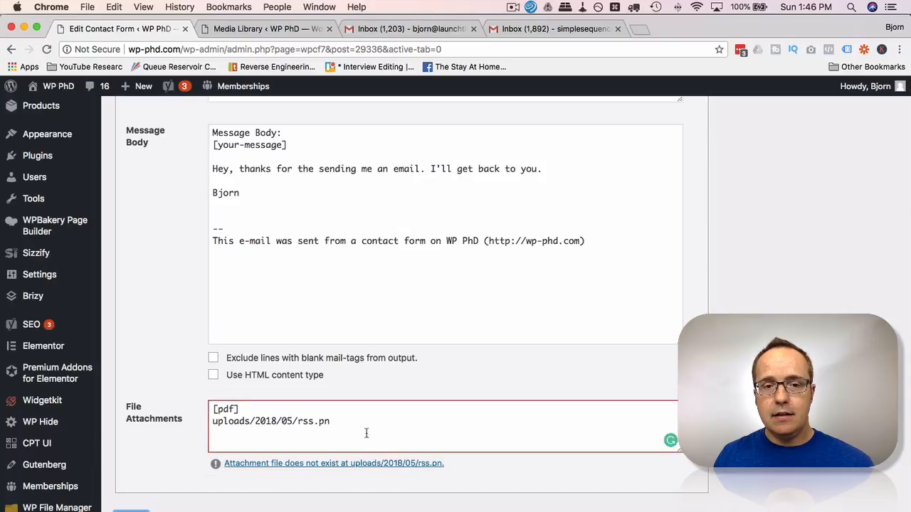
type("g")
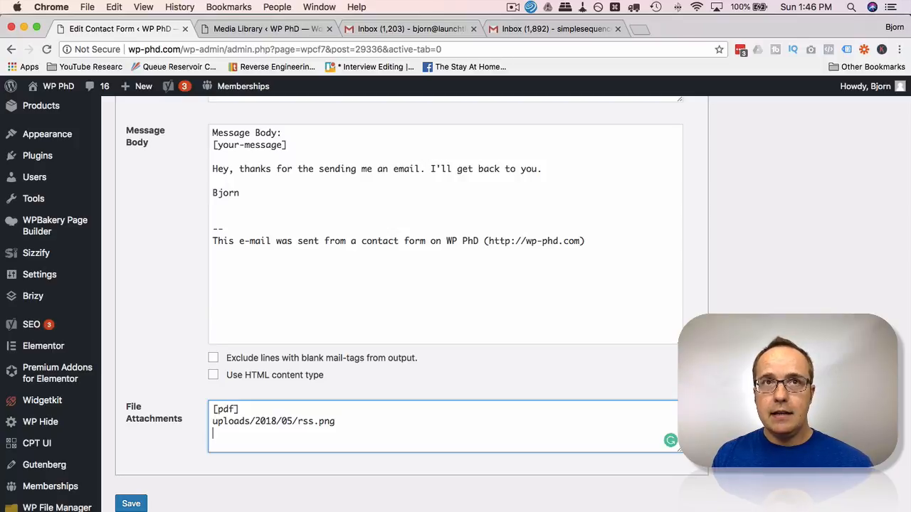
Start the third attachment line with the server path /home/wpphd/public_html/
type("/home/")
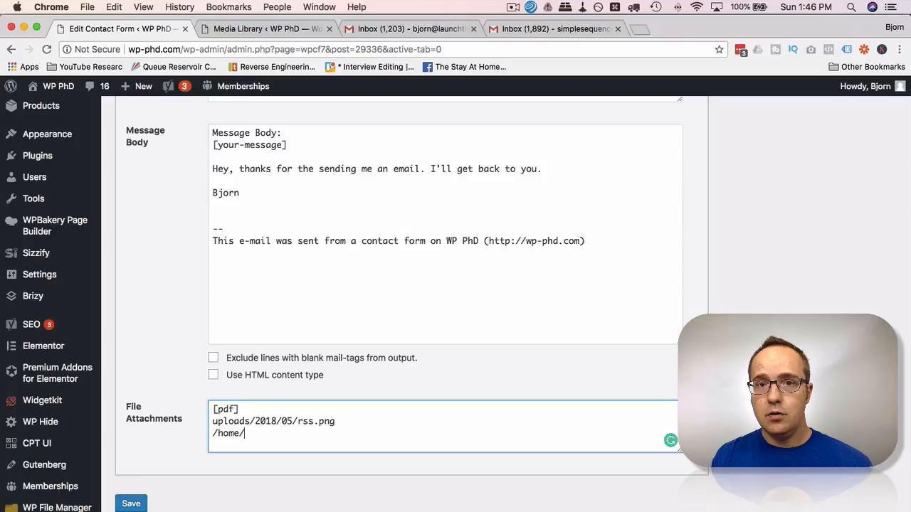
type("wpphd")
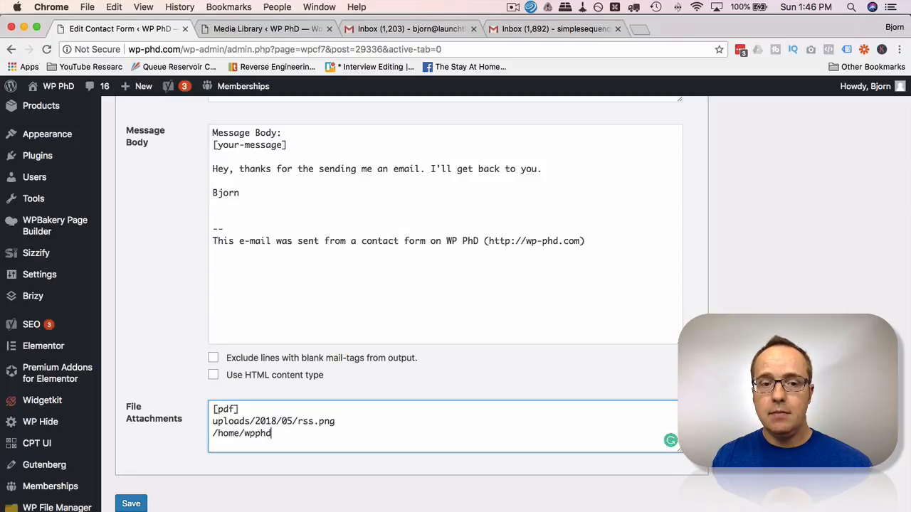
type("public_htm")
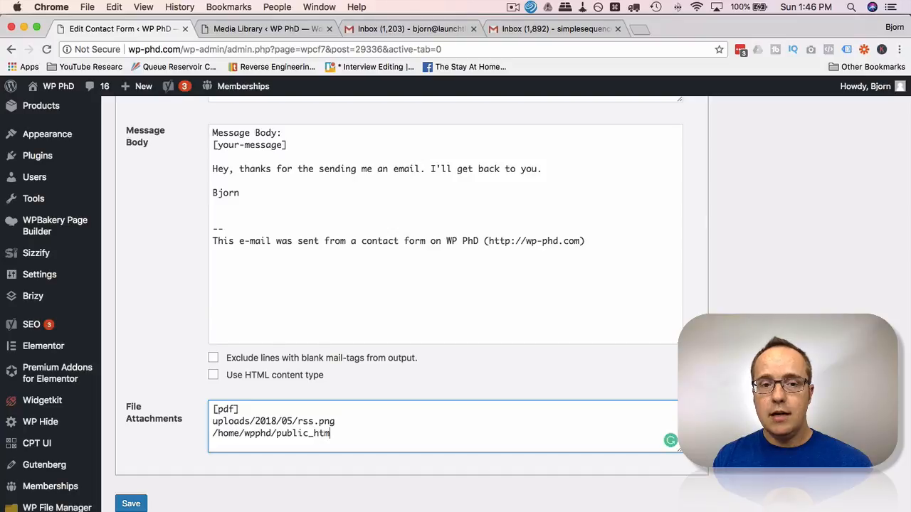
type("l/")
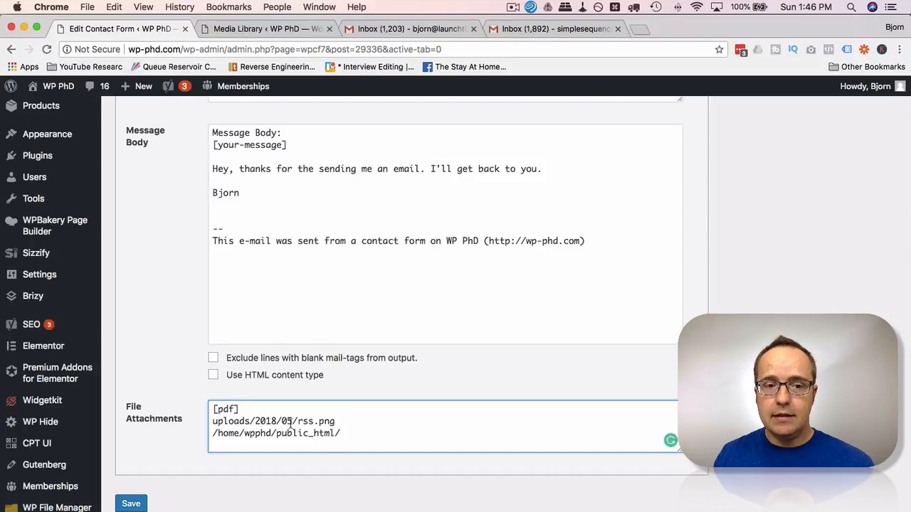
type("w")
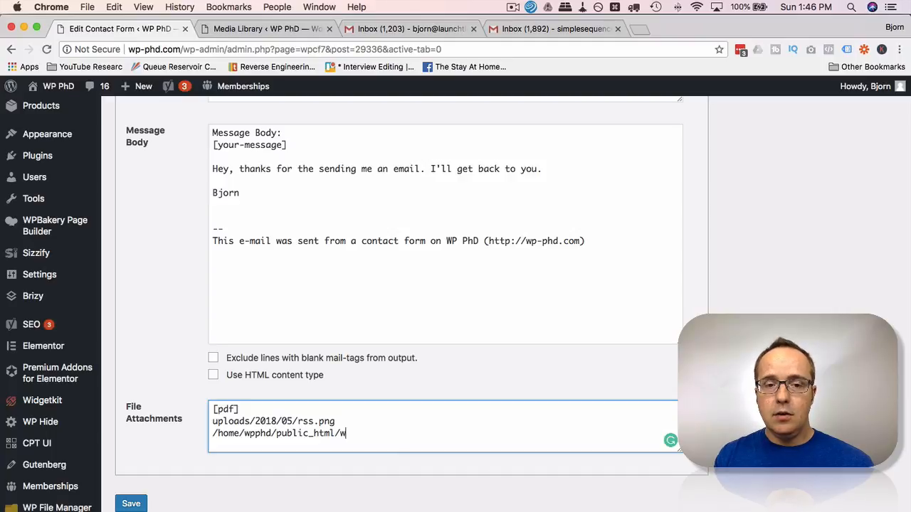
type("p-content")
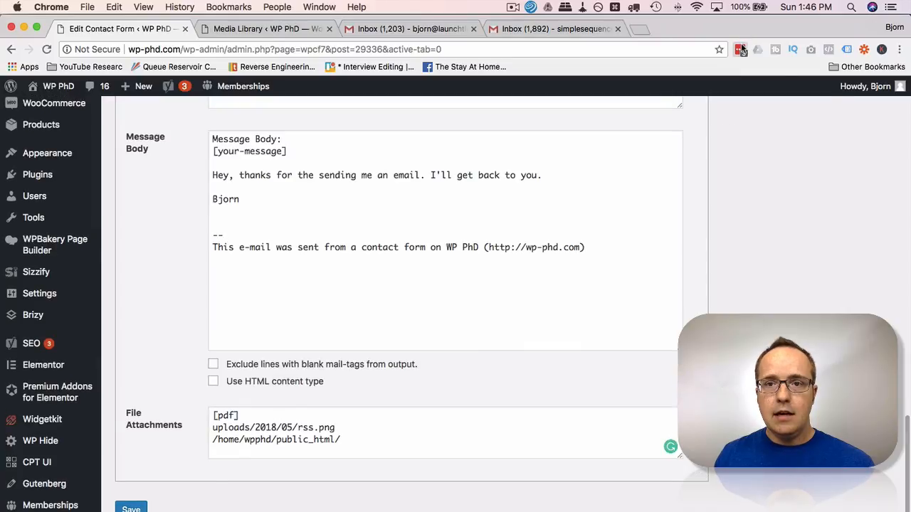
Open cPanel File Manager and enter the public_html folder
left_click(672, 28)
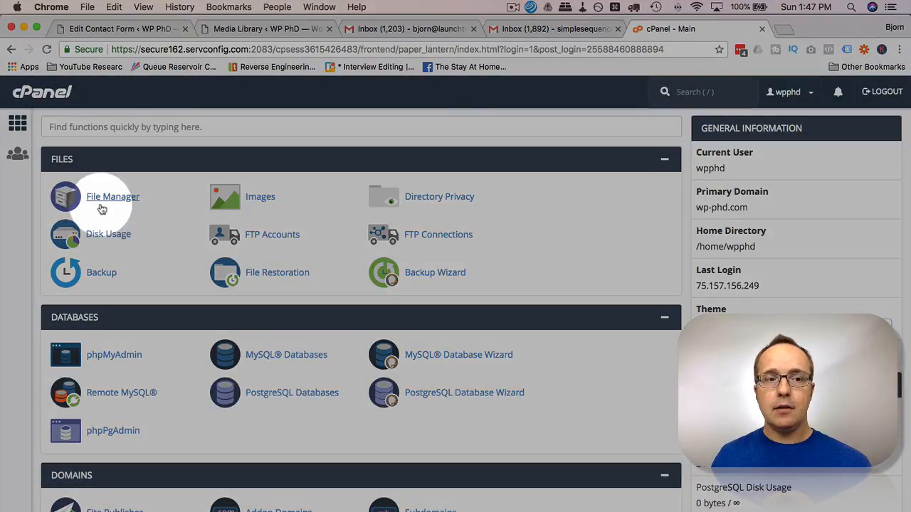
left_click(112, 196)
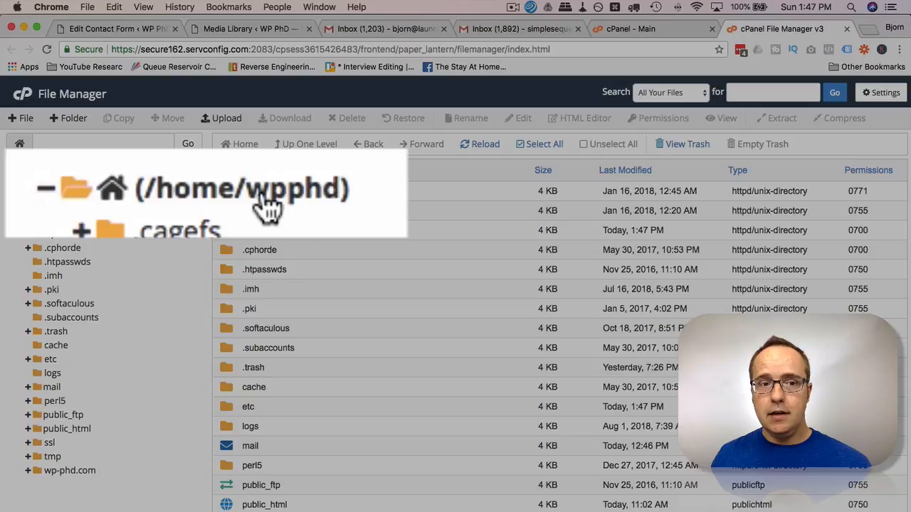
mouse_move(324, 448)
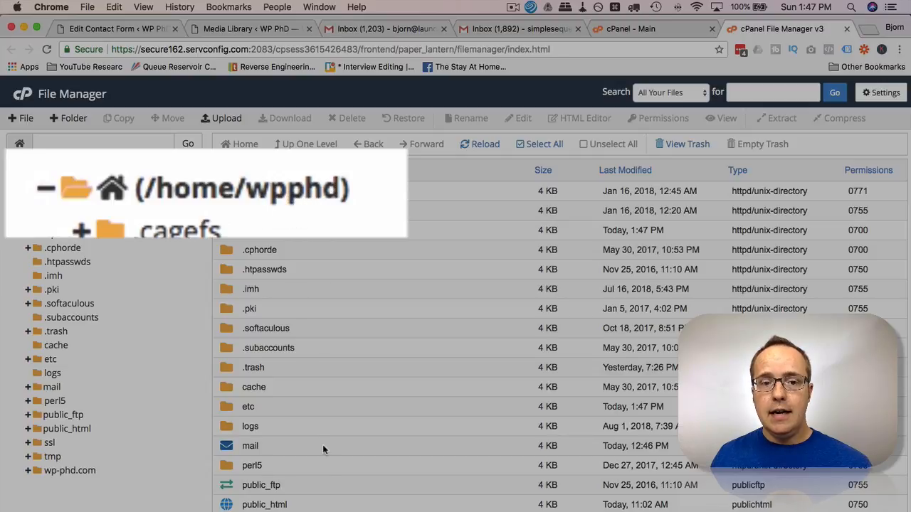
left_click(264, 398)
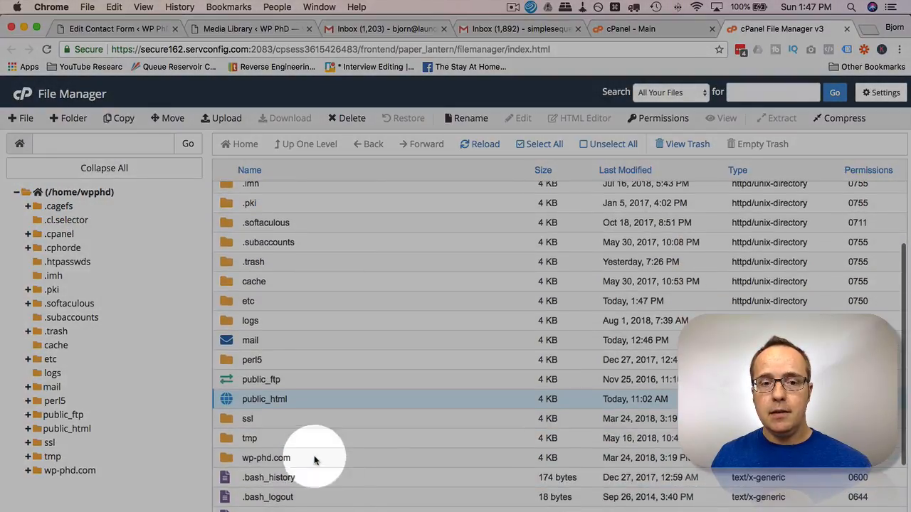
scroll("down", 3)
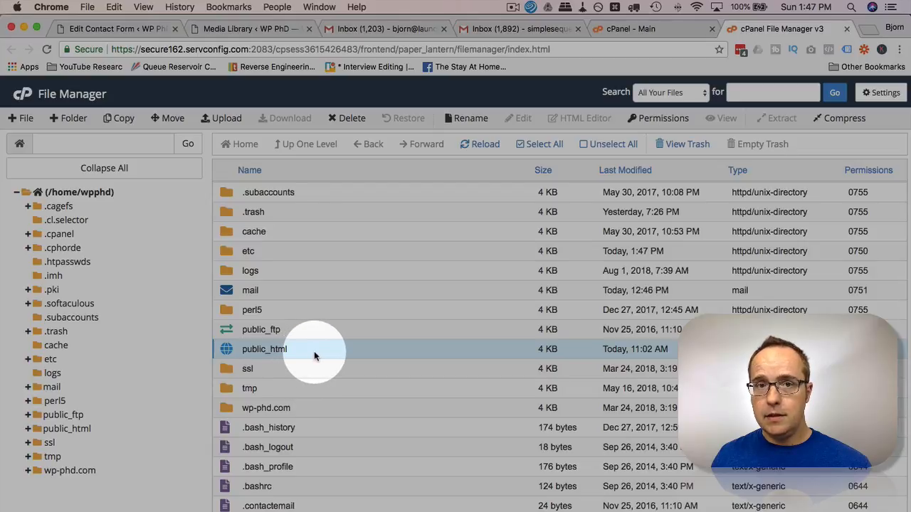
double_click(264, 348)
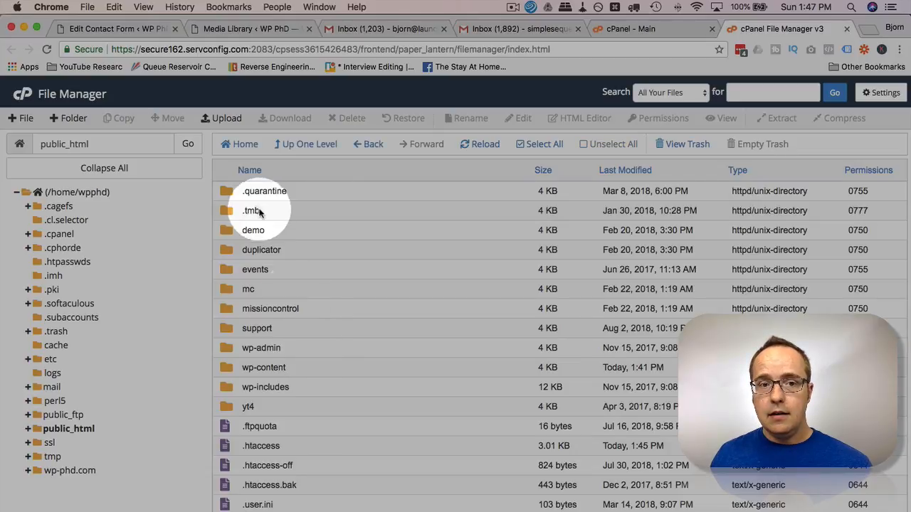
mouse_move(388, 204)
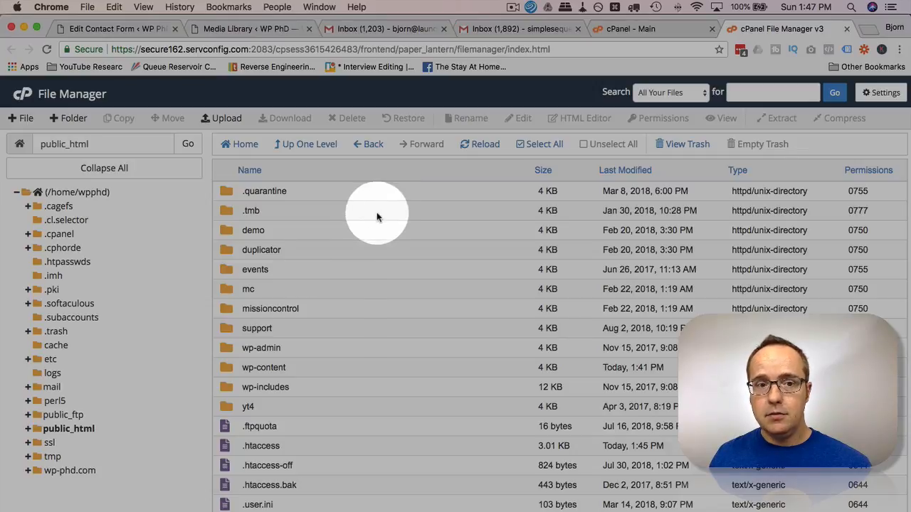
mouse_move(318, 278)
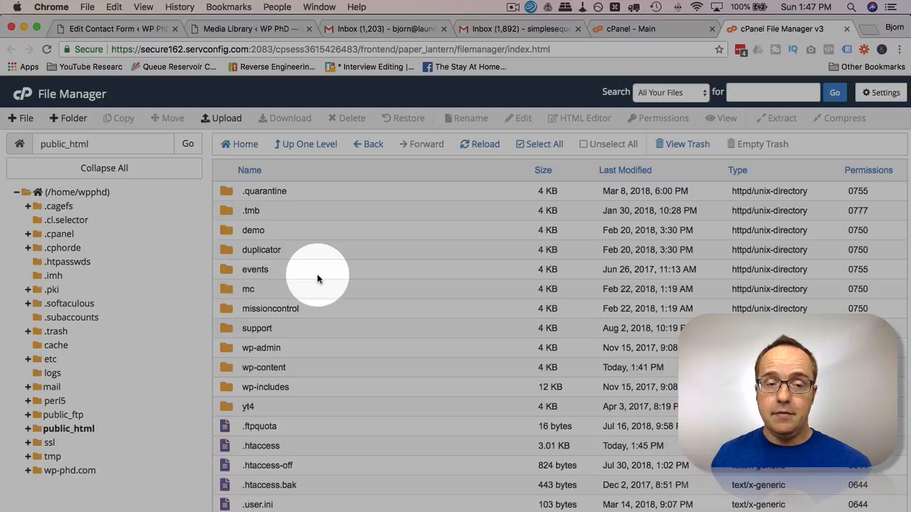
mouse_move(273, 276)
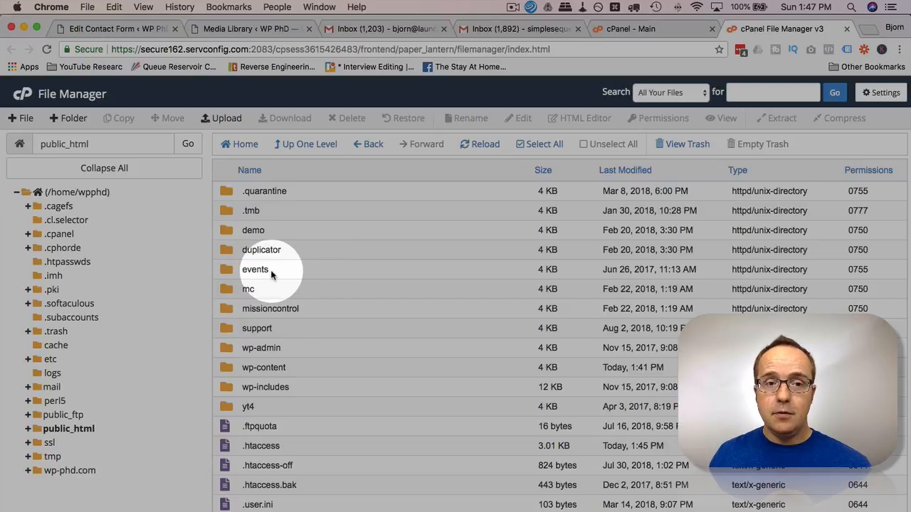
Browse to events/img and confirm the locations.jpg file name
double_click(255, 269)
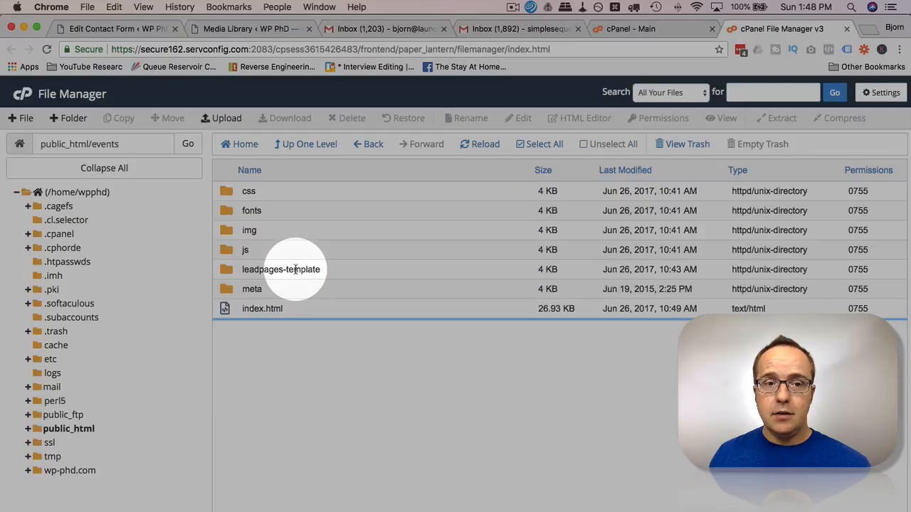
double_click(249, 230)
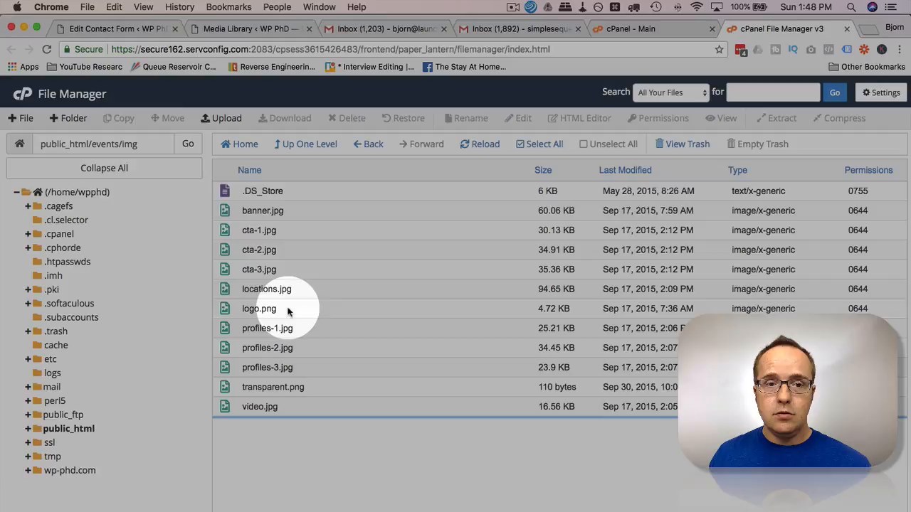
left_click(266, 289)
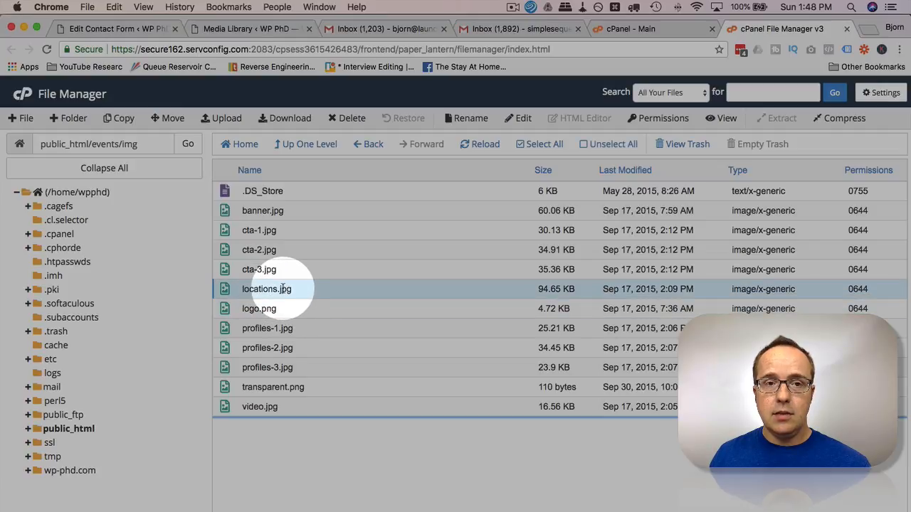
left_click(107, 28)
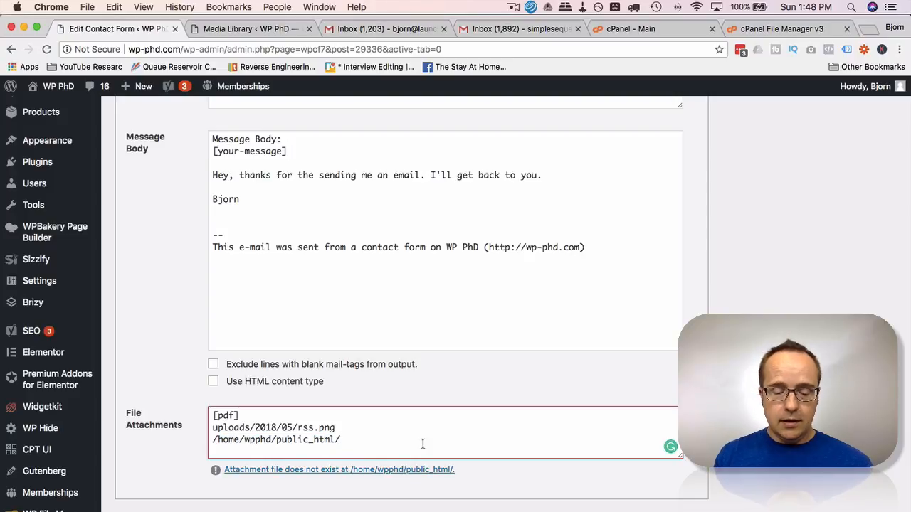
Complete the third line as /home/wpphd/public_html/events/img/locations.jpg, fixing the file name
type("events/img")
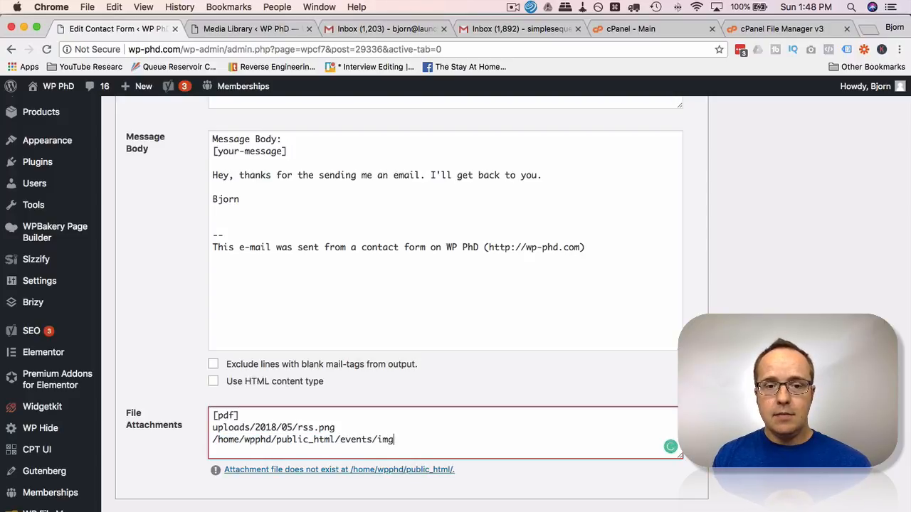
type("/location.")
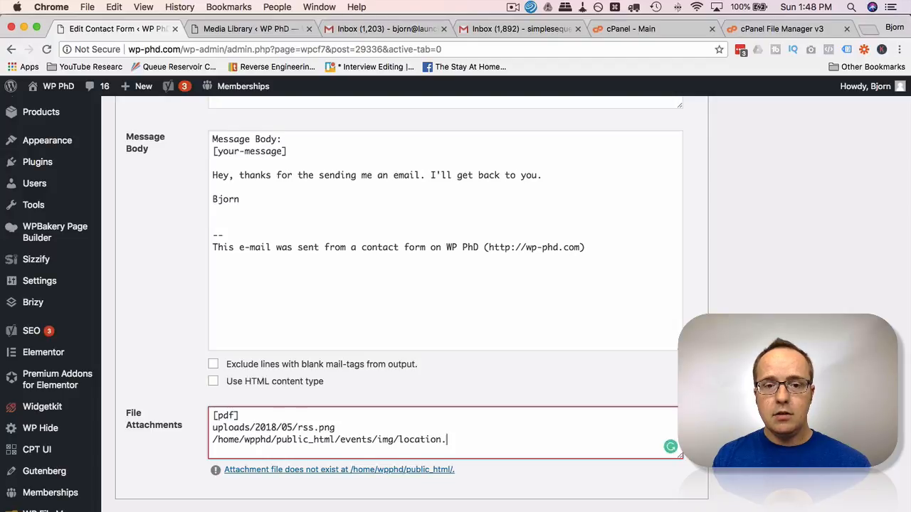
type("jpg")
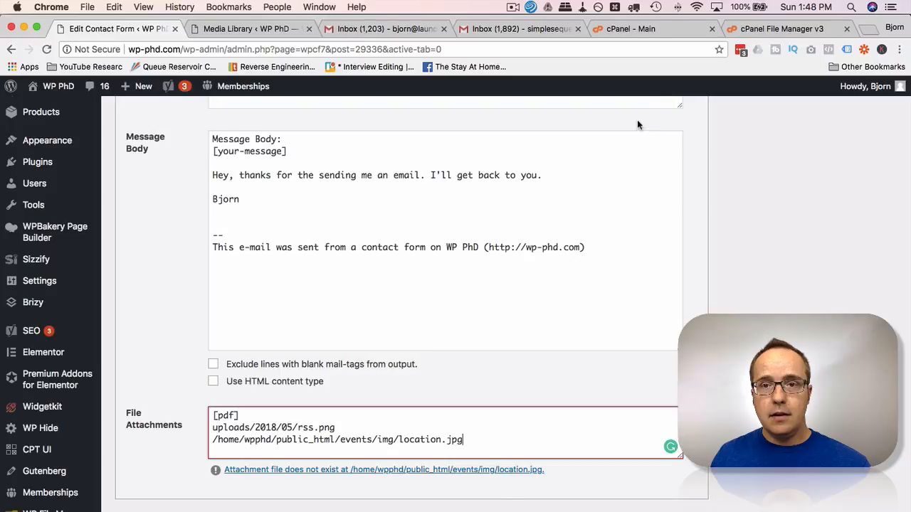
left_click(779, 28)
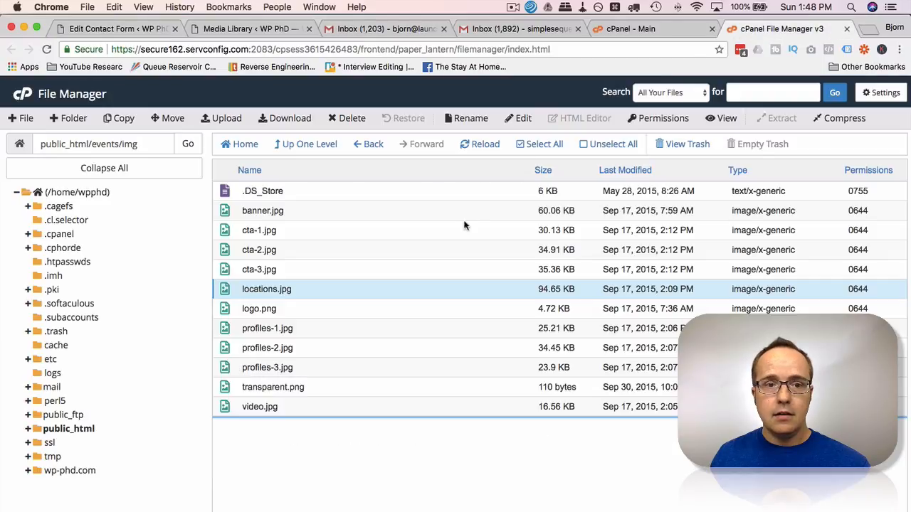
left_click(114, 28)
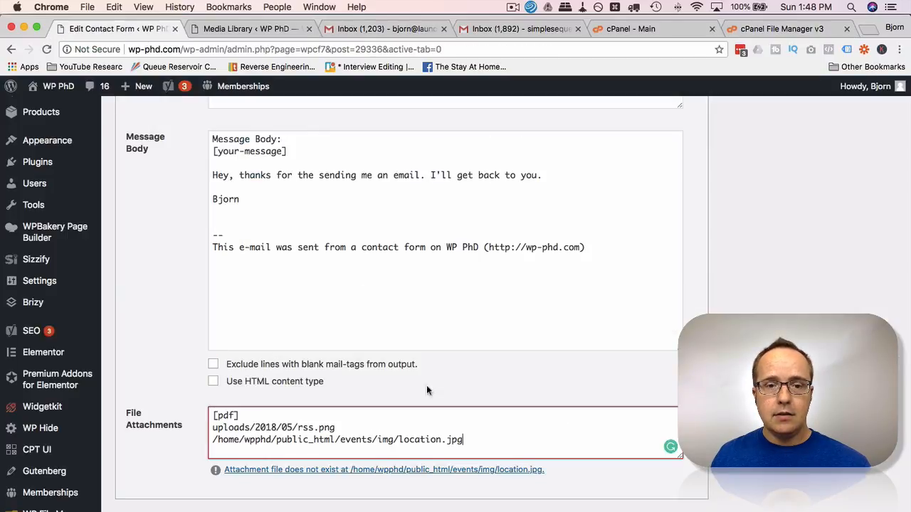
type("s")
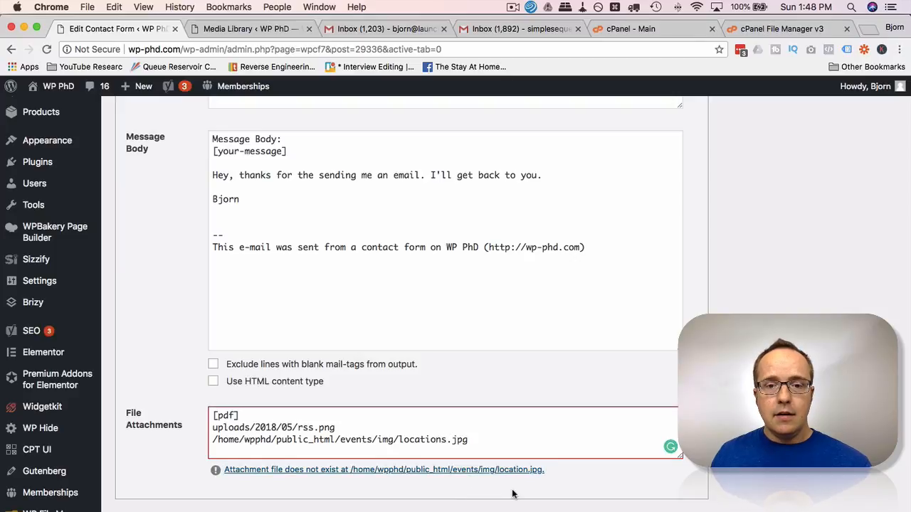
triple_click(340, 439)
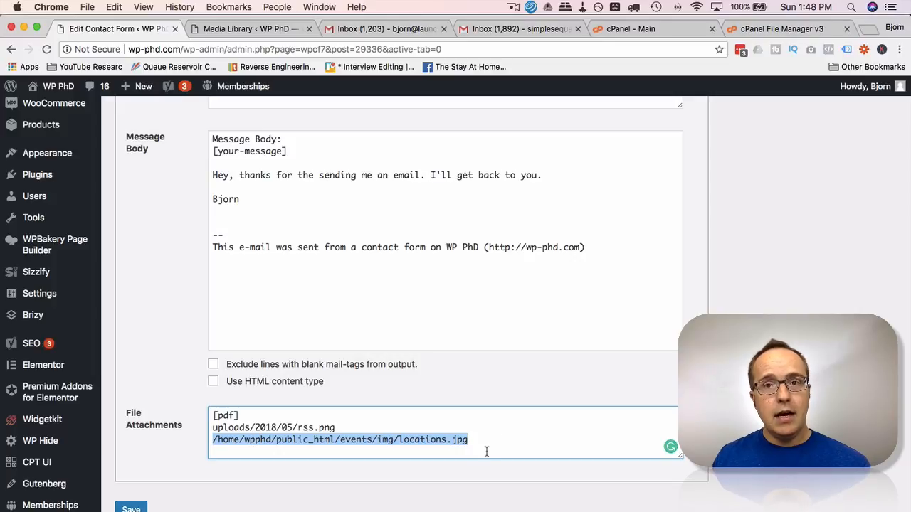
mouse_move(385, 451)
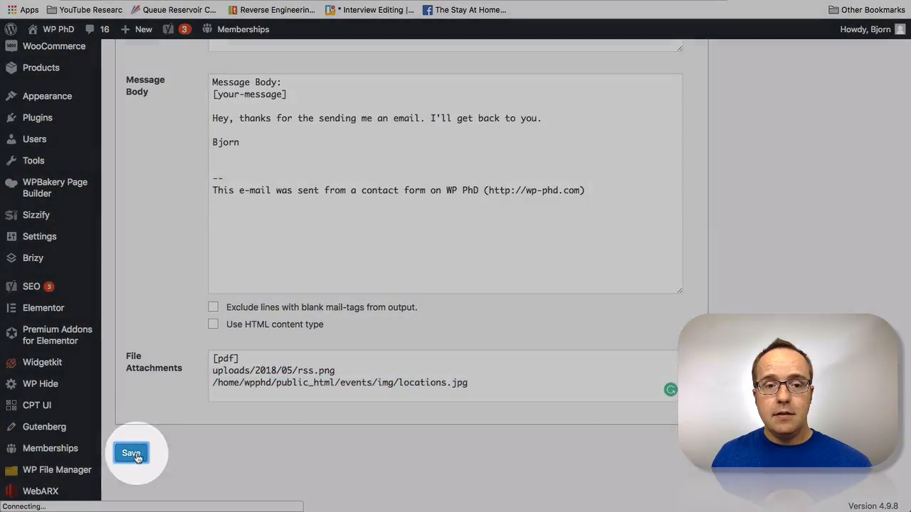
Save Contact form 1 with all three attachment entries
left_click(131, 453)
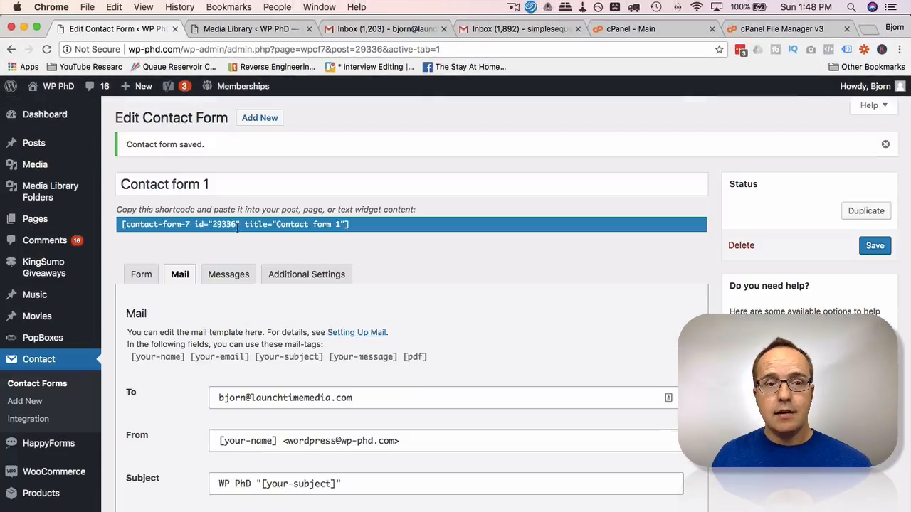
mouse_move(84, 166)
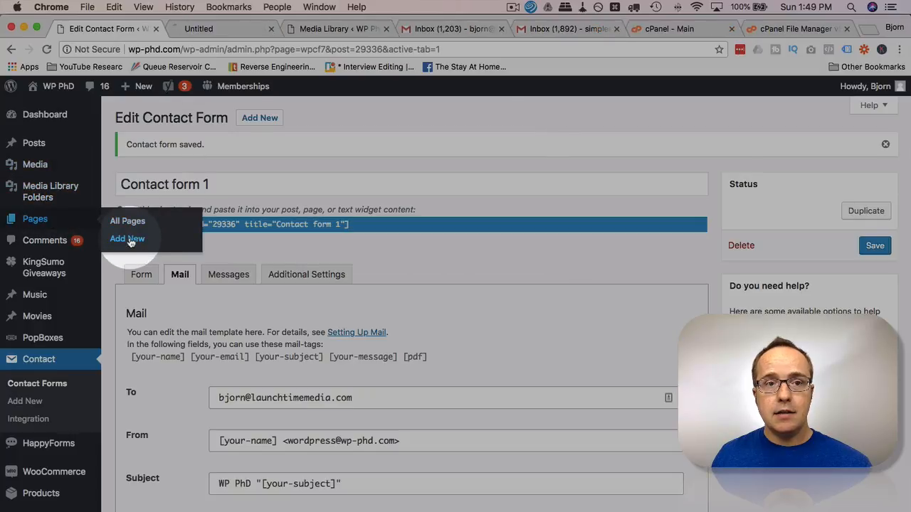
Publish the page 'CF7 Attach File To Email' with the Contact form 1 shortcode and view it
left_click(127, 238)
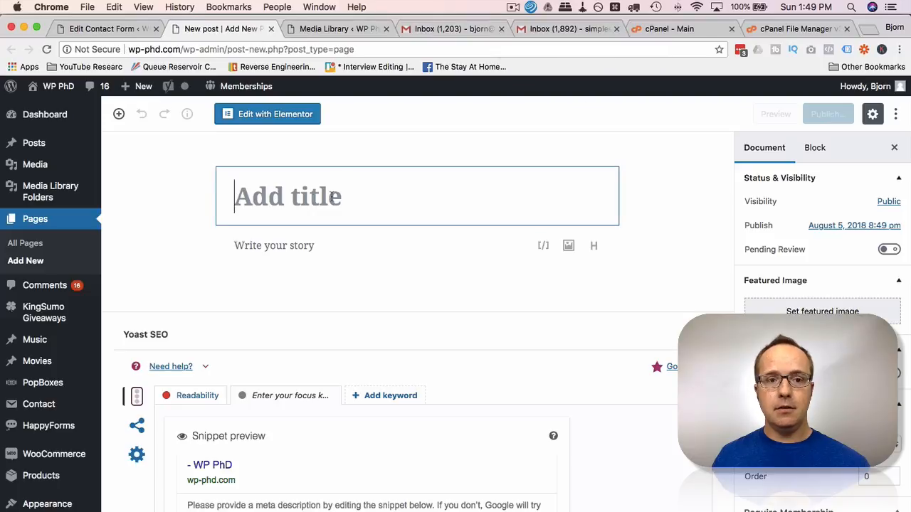
type("CF7 Attach File To Email")
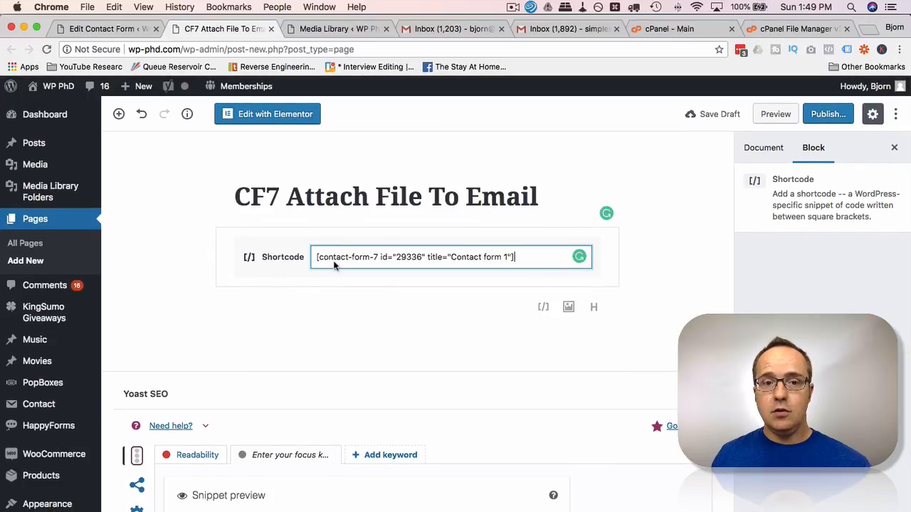
left_click(763, 148)
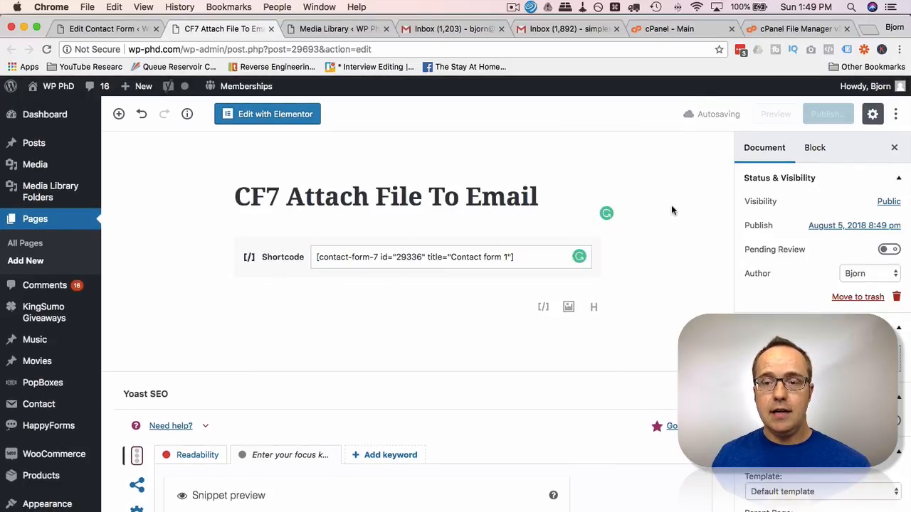
left_click(827, 113)
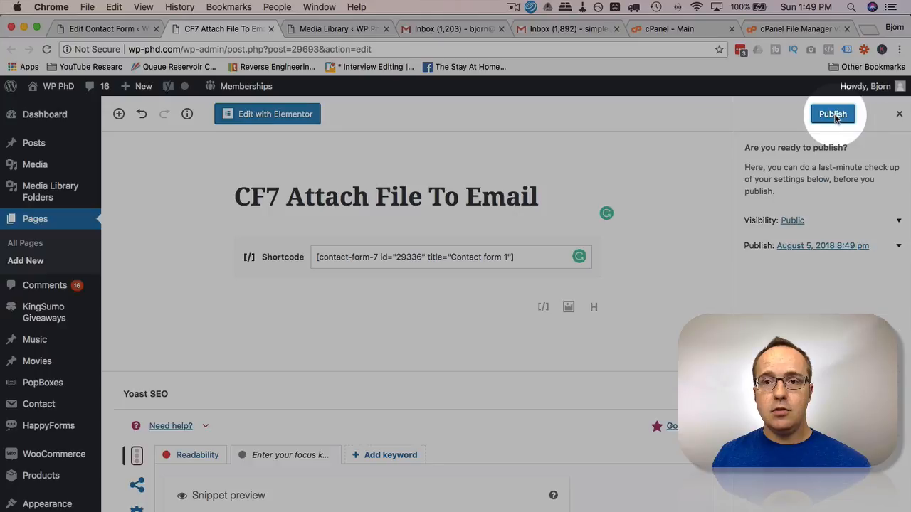
left_click(832, 114)
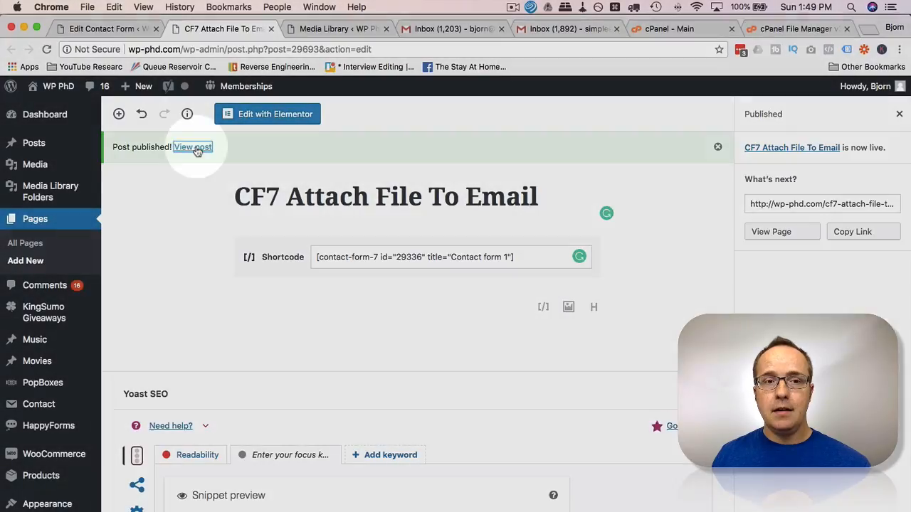
left_click(193, 147)
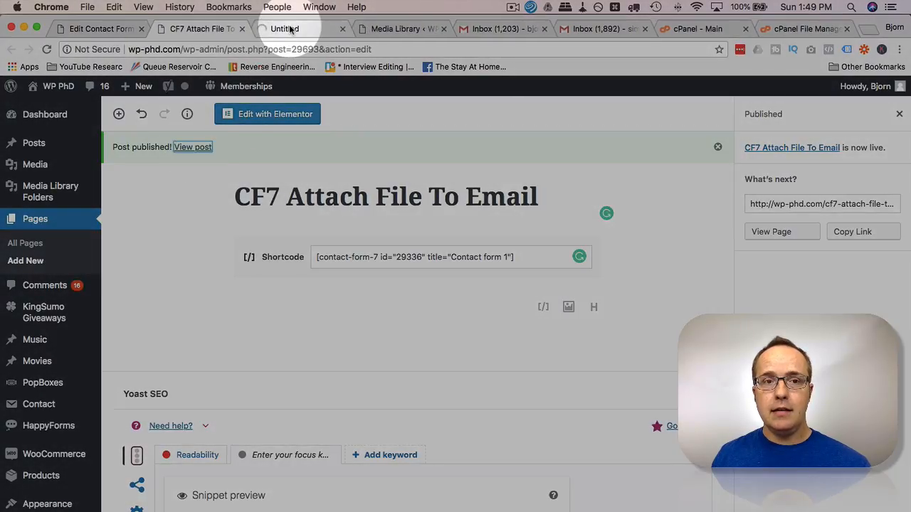
left_click(192, 147)
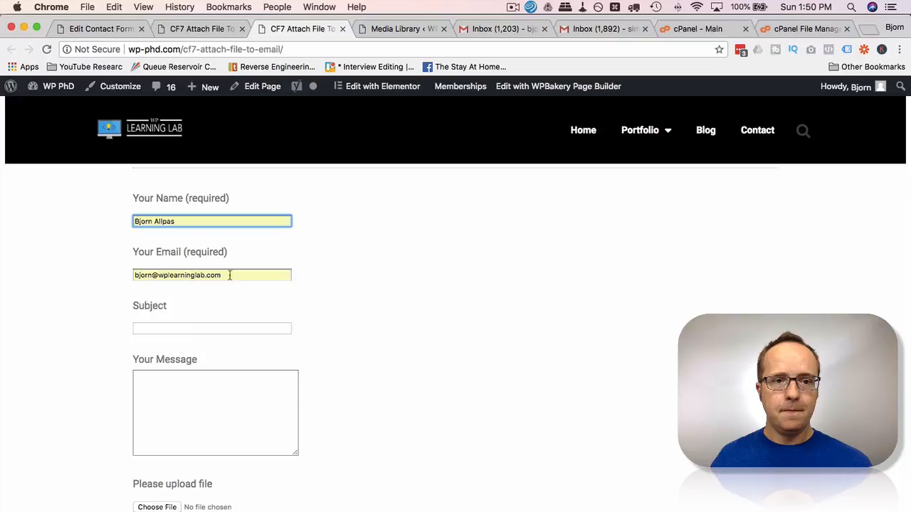
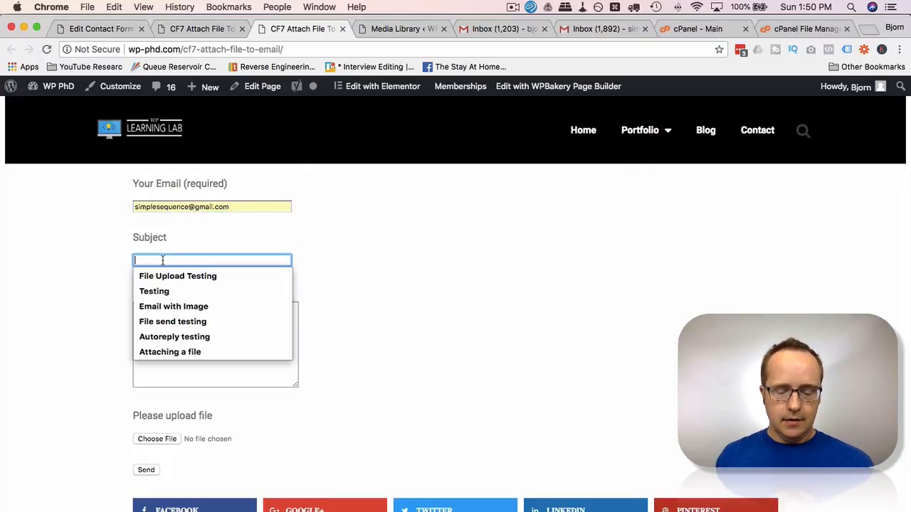
Fill in name, subject 'Attaching Files', a message and the checklist PDF, then send the form
type("Attaching F")
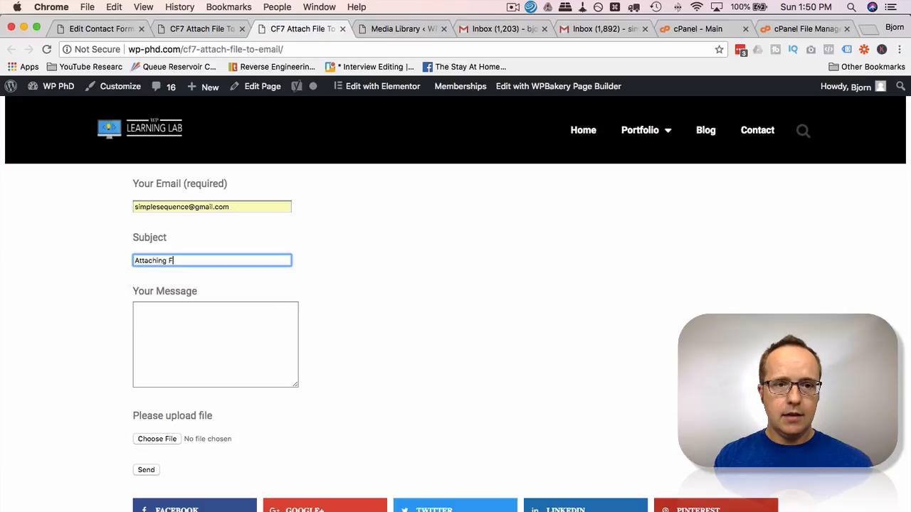
left_click(214, 346)
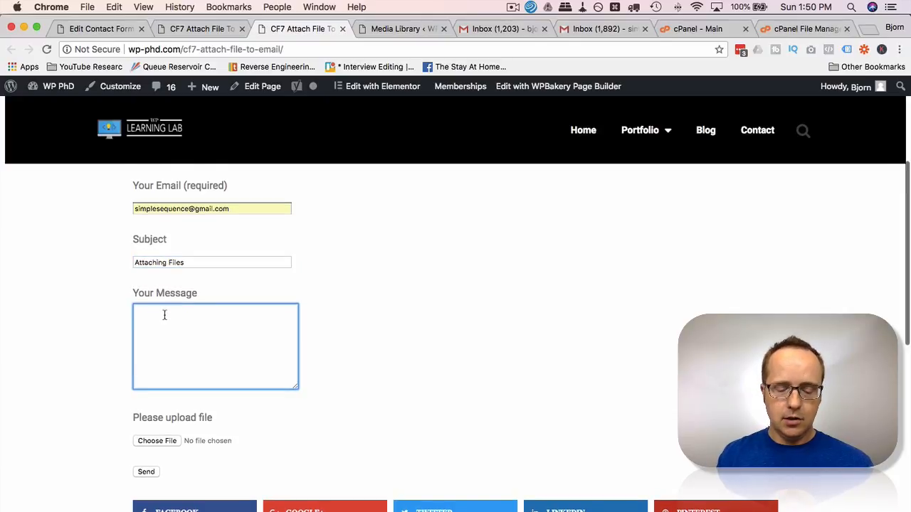
type("I've attached a file")
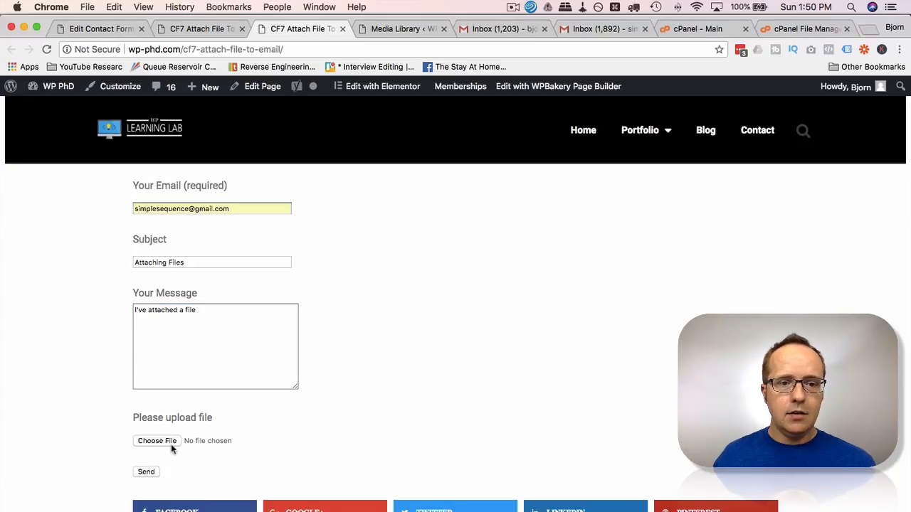
scroll("down", 3)
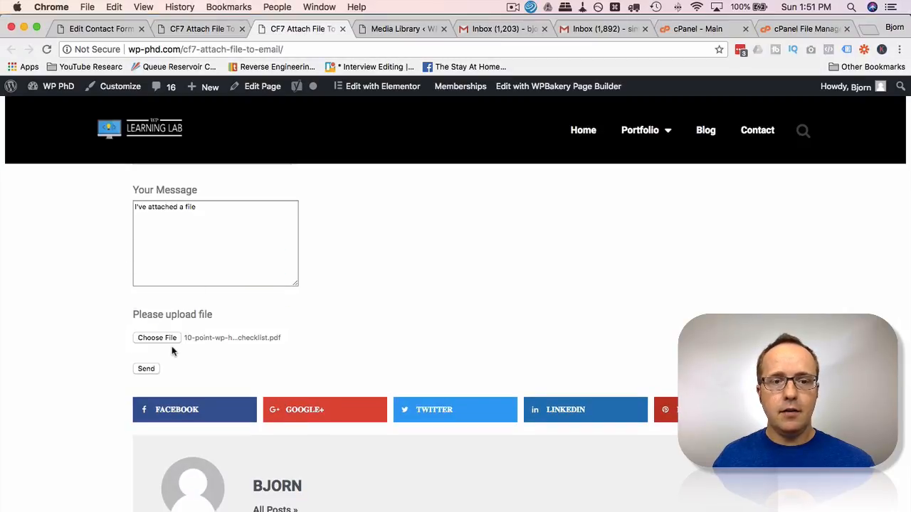
mouse_move(235, 333)
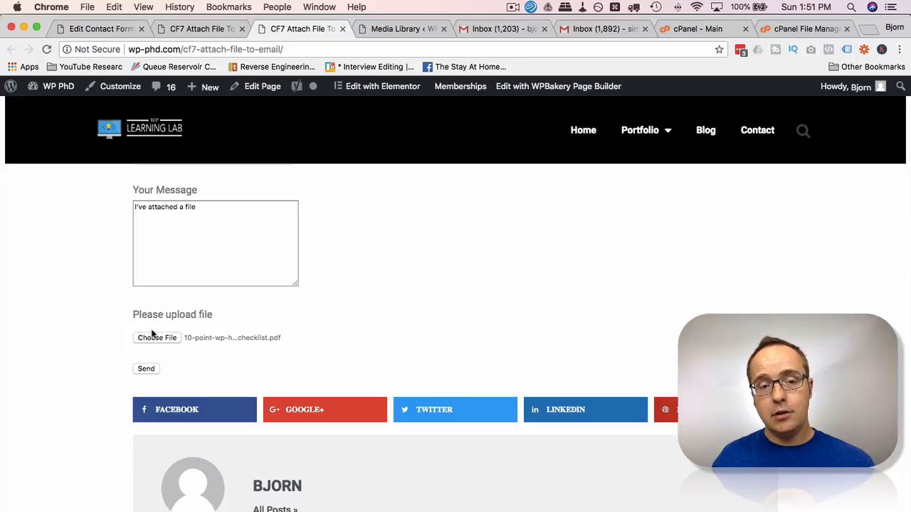
mouse_move(209, 353)
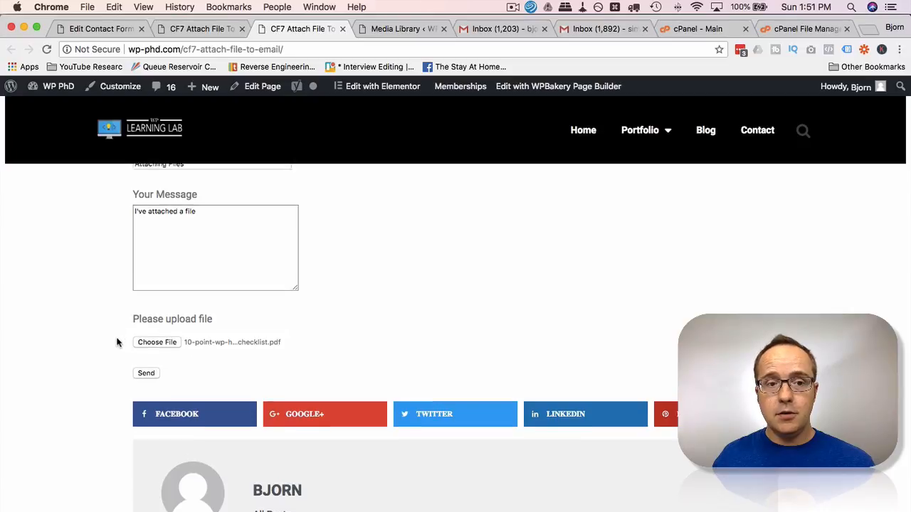
scroll("down", 3)
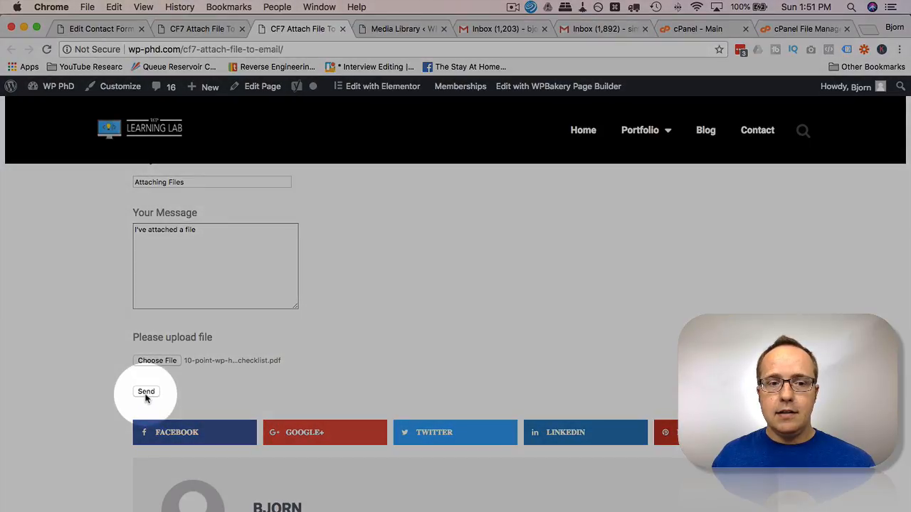
left_click(146, 391)
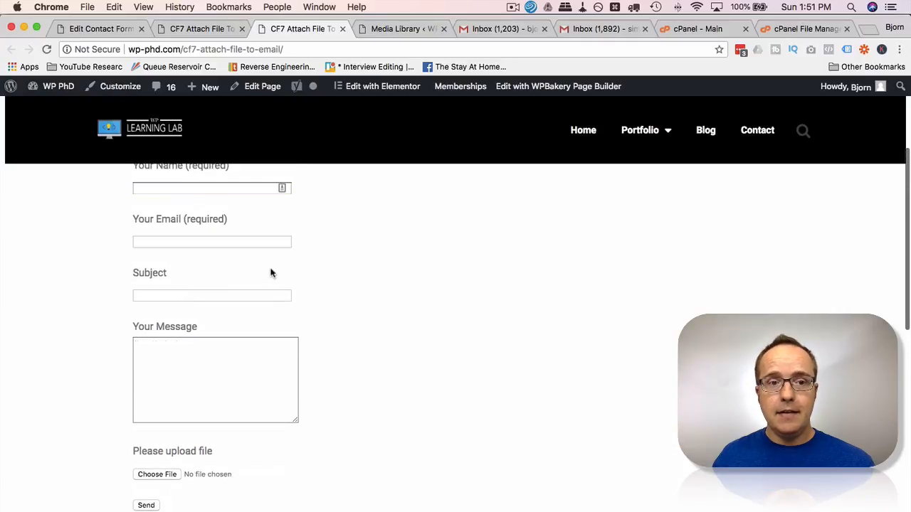
Confirm the form reset after sending, then move to the Gmail inbox
left_click(145, 505)
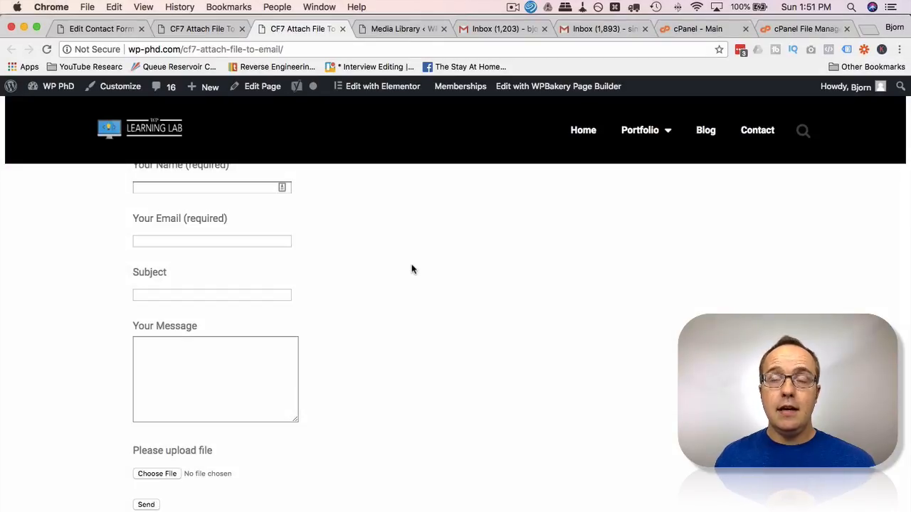
mouse_move(469, 188)
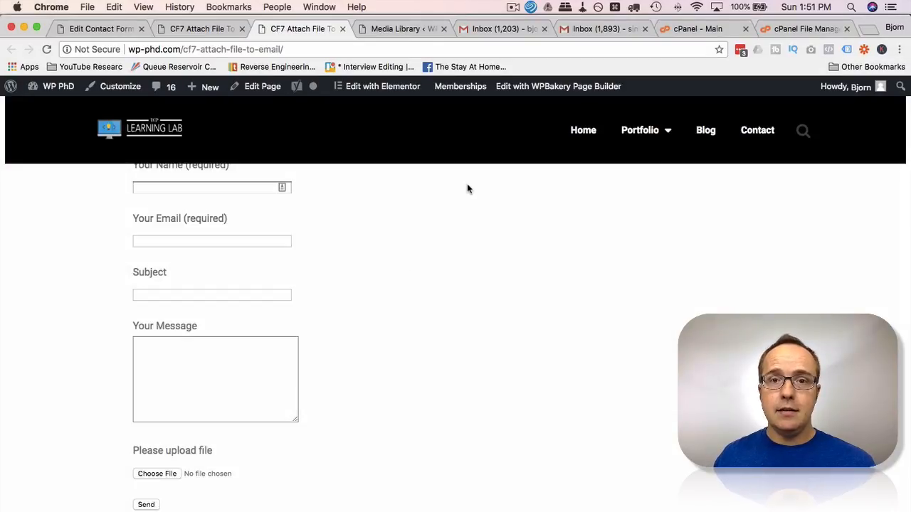
left_click(503, 29)
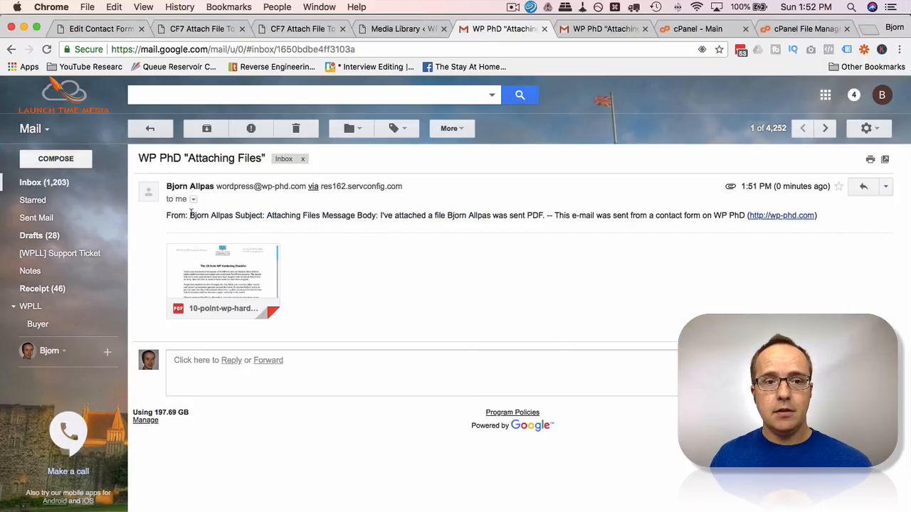
Highlight the submitted name, subject and message in the 'Attaching Files' email body
left_click_drag(167, 215, 498, 215)
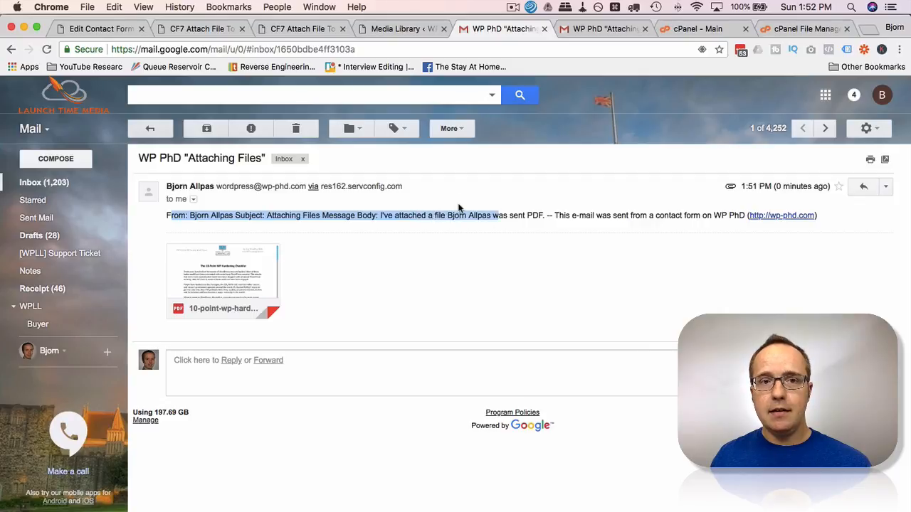
mouse_move(377, 224)
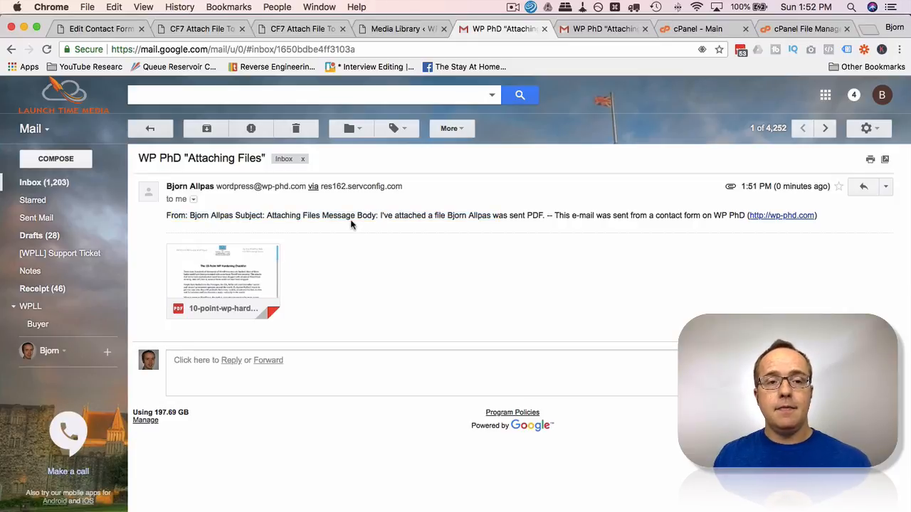
left_click_drag(166, 215, 489, 214)
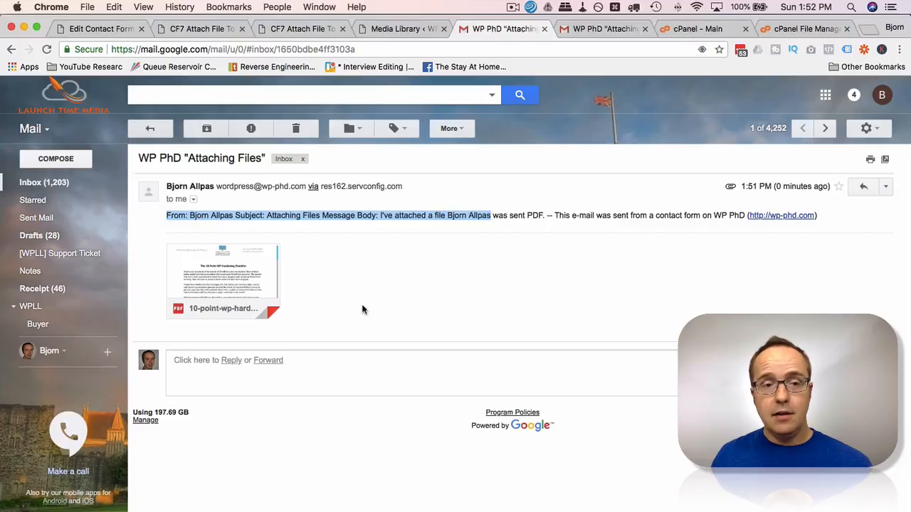
mouse_move(315, 269)
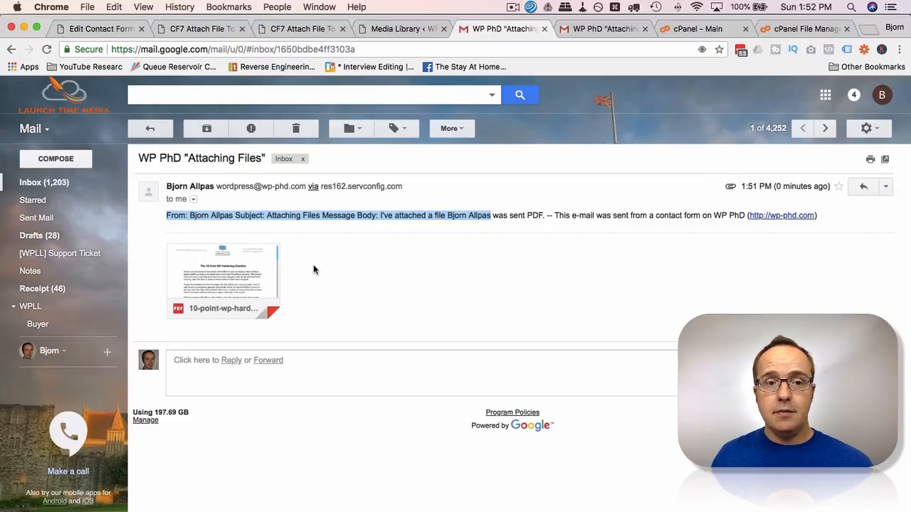
mouse_move(583, 41)
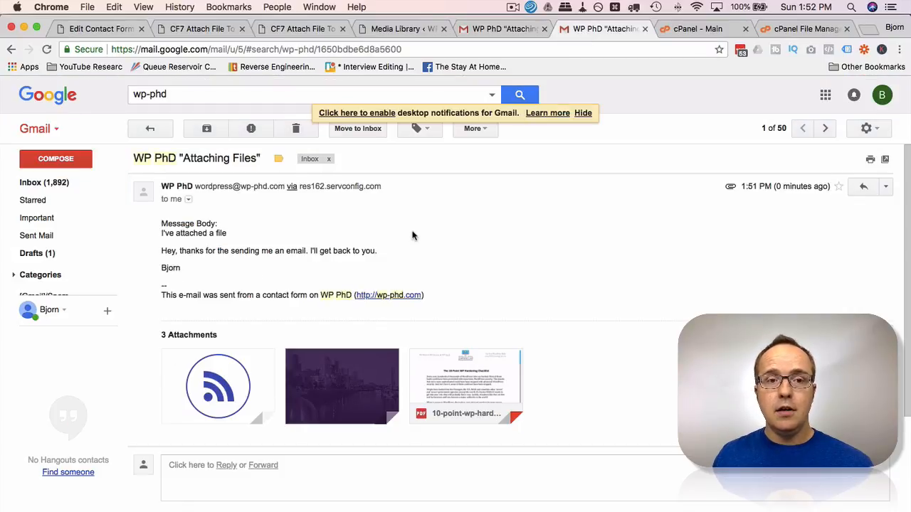
Scroll the autoresponder email to its three attachments, then return to Contact form 1
scroll("down", 3)
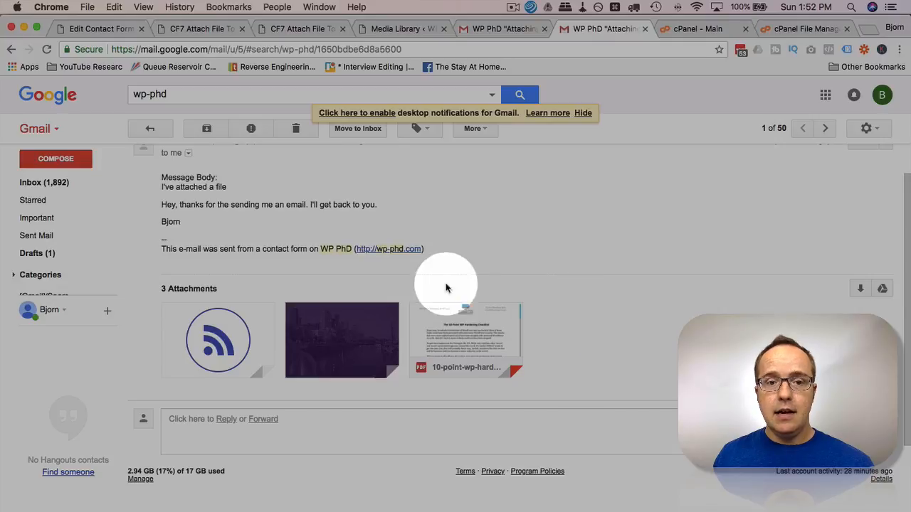
mouse_move(213, 349)
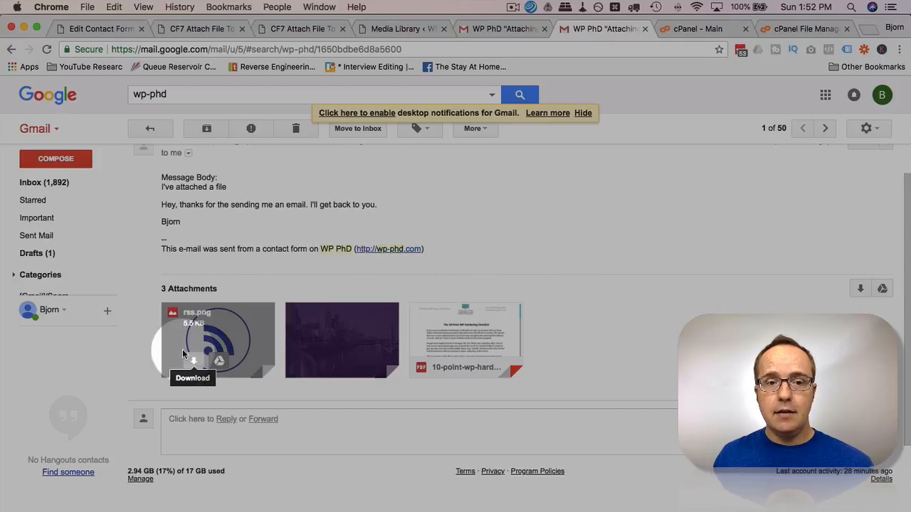
mouse_move(320, 291)
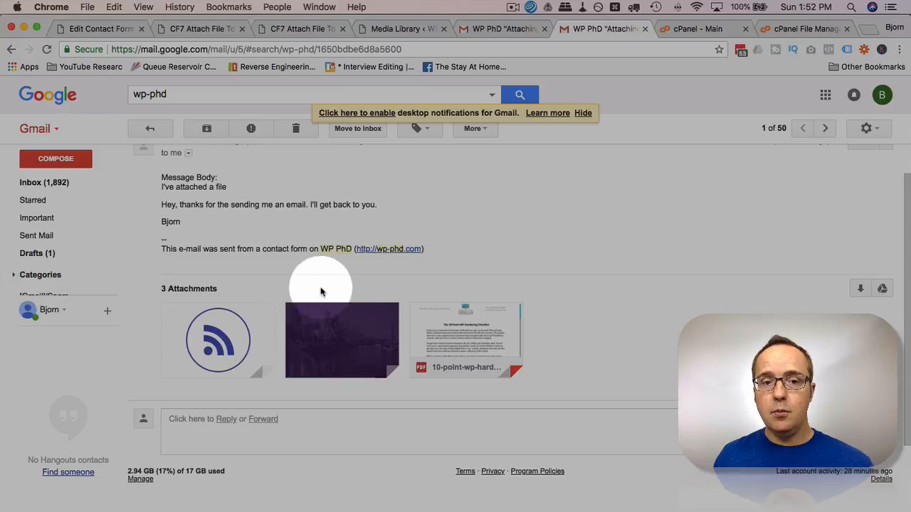
mouse_move(373, 299)
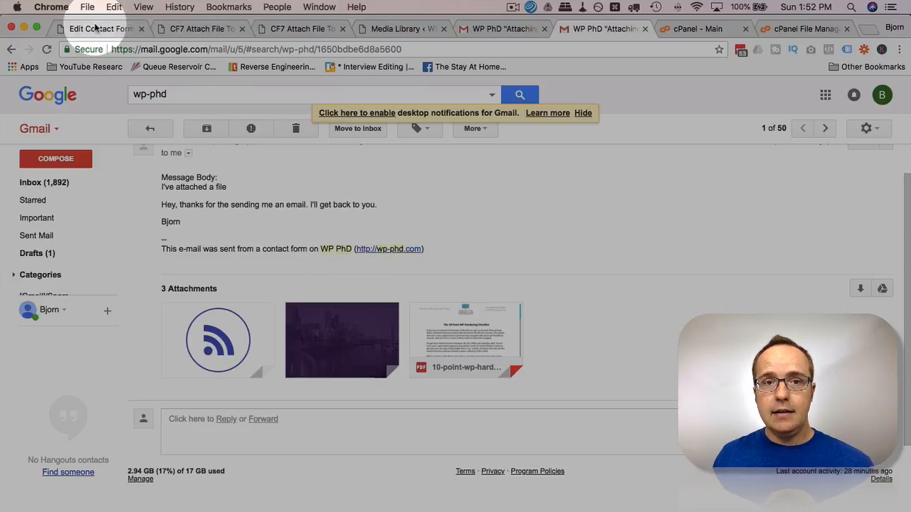
left_click(97, 28)
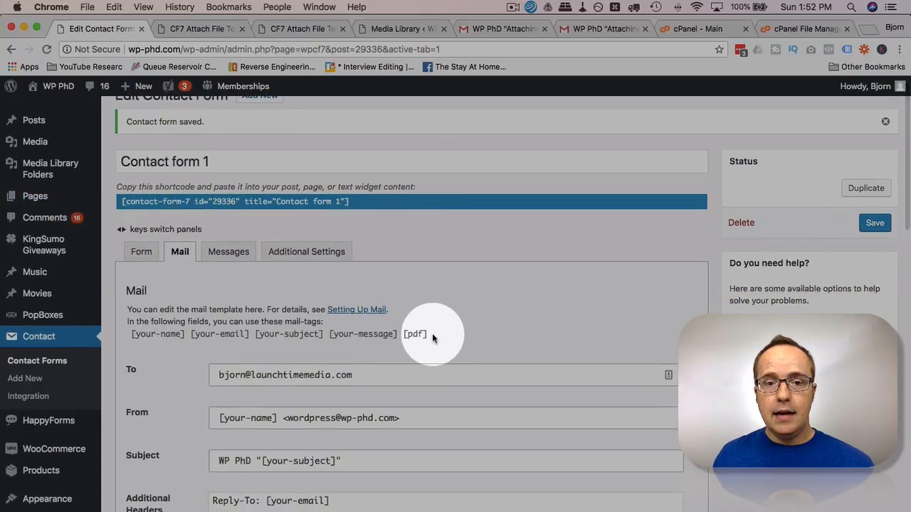
Review the form's file upload field, then scroll Mail settings down to Mail (2) attachments
left_click(141, 251)
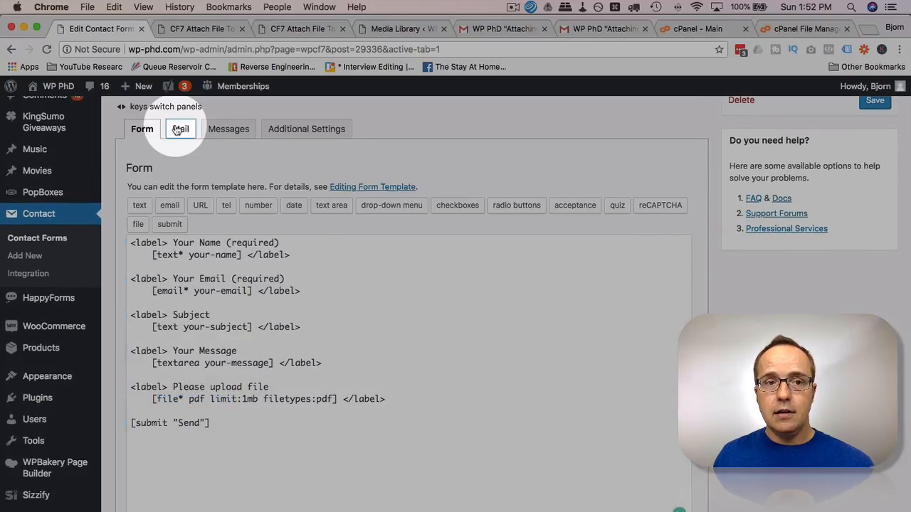
left_click(180, 129)
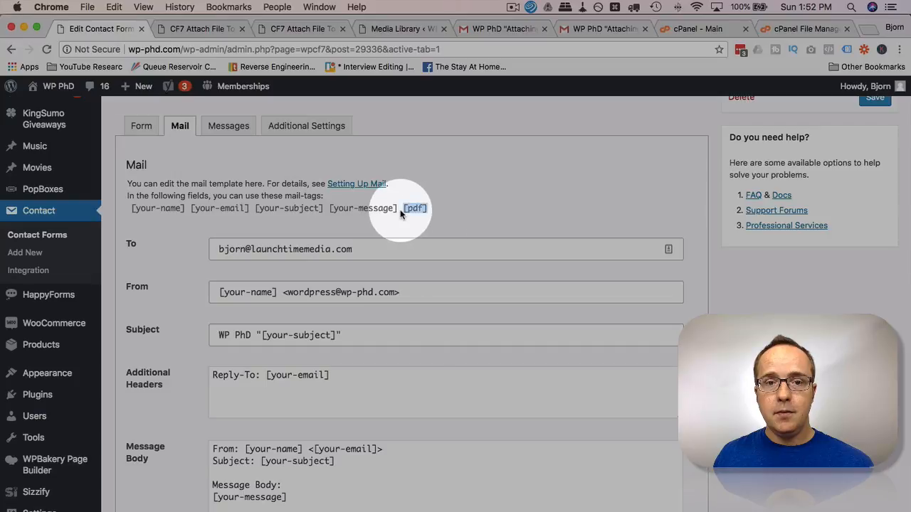
scroll("down", 3)
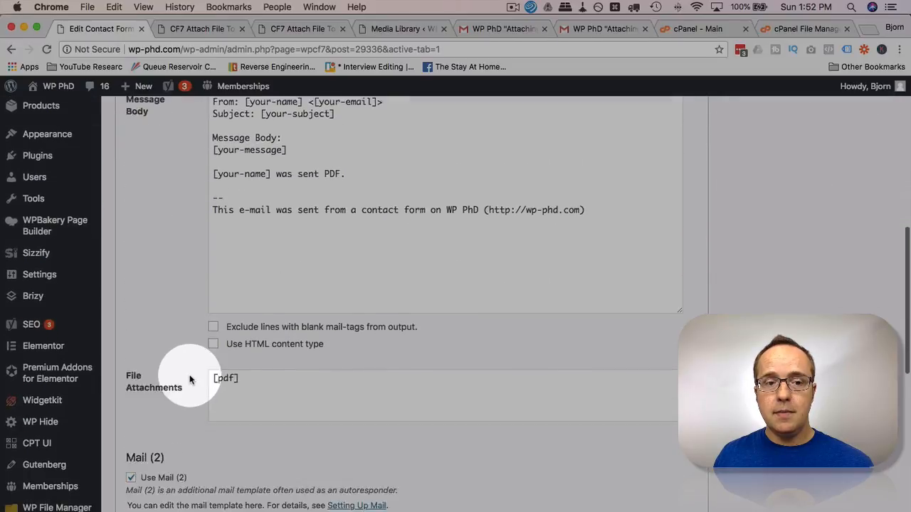
scroll("down", 3)
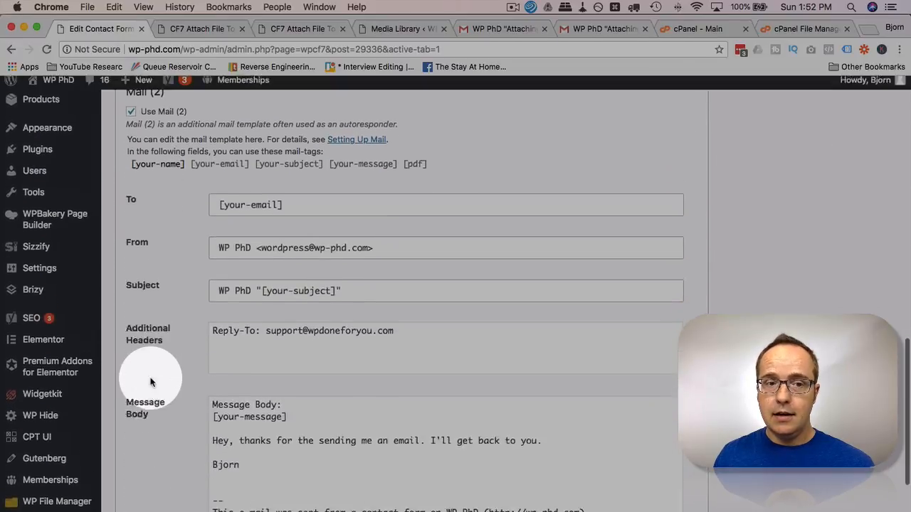
scroll("down", 3)
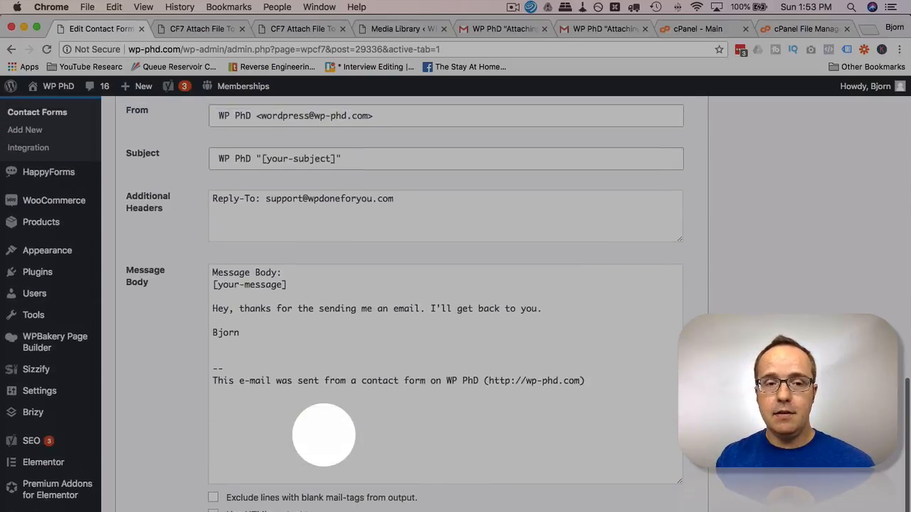
scroll("down", 3)
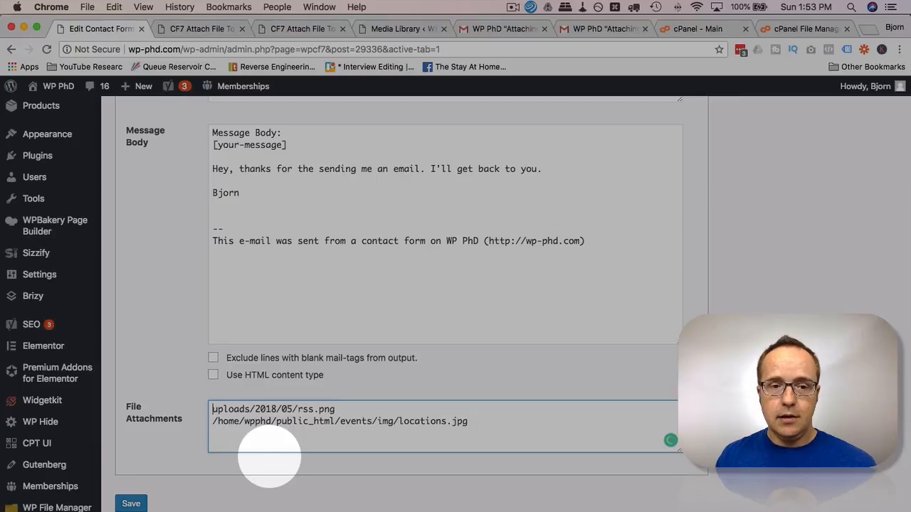
Highlight the rss.png and locations.jpg attachment paths, then edit the autoresponder message body
left_click_drag(277, 421, 467, 420)
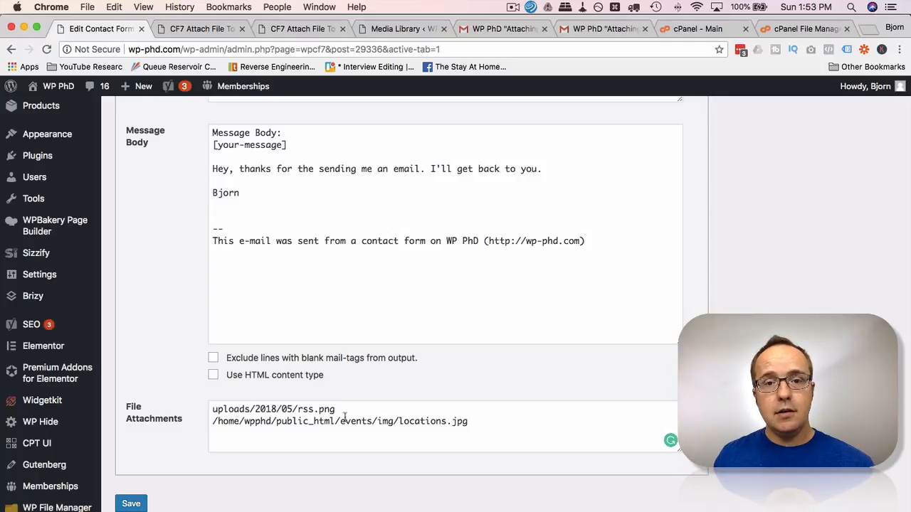
scroll("up", 3)
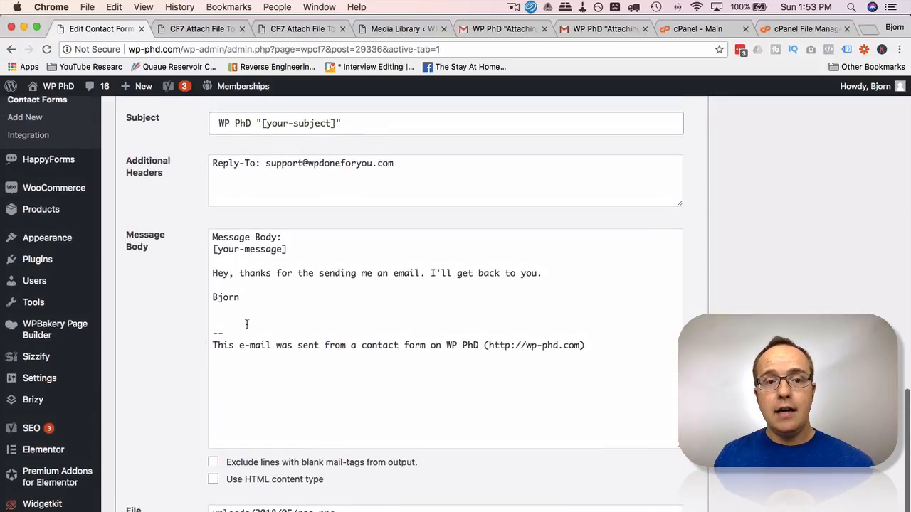
left_click(246, 324)
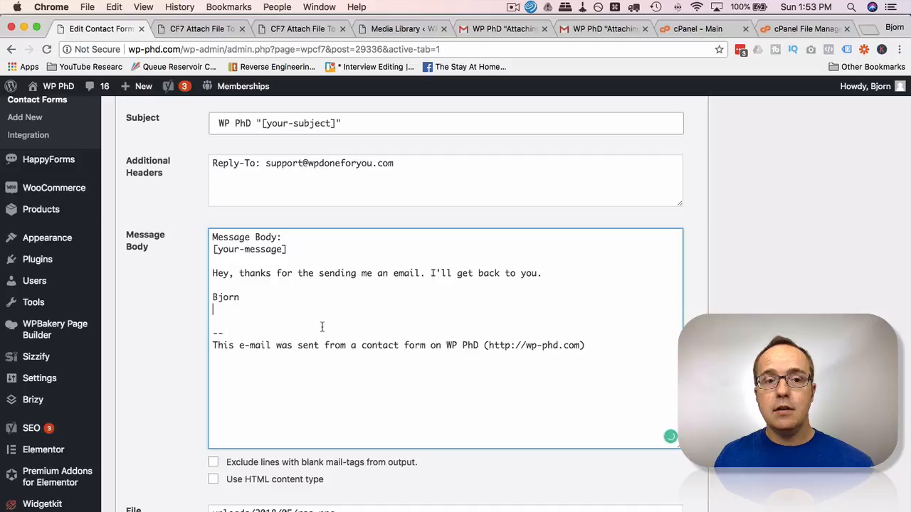